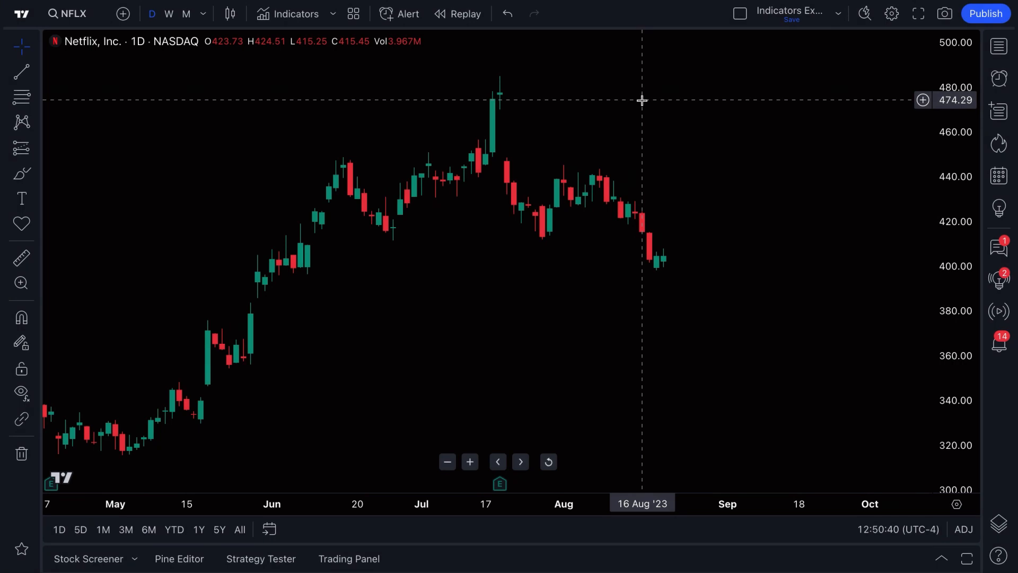
pyautogui.moveTo(810, 68)
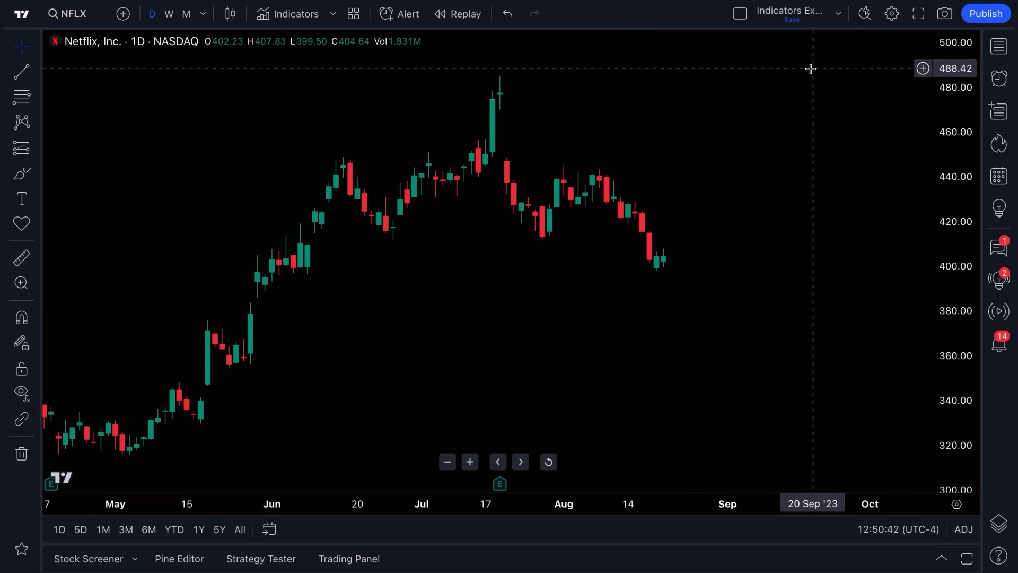
pyautogui.moveTo(999, 47)
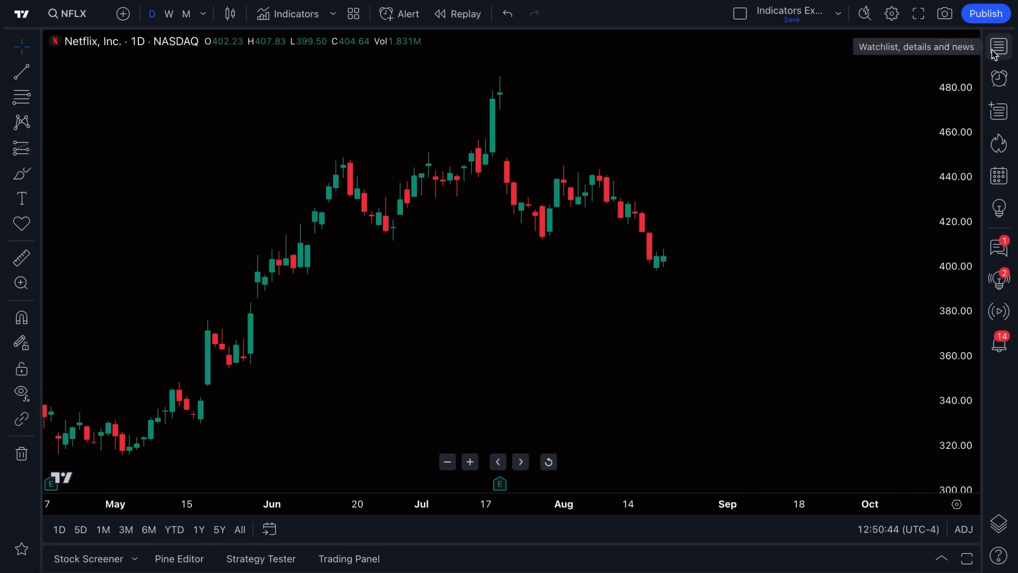
# - Show the Markets watchlist and Netflix details panel, scrolled down to commodities
pyautogui.click(999, 47)
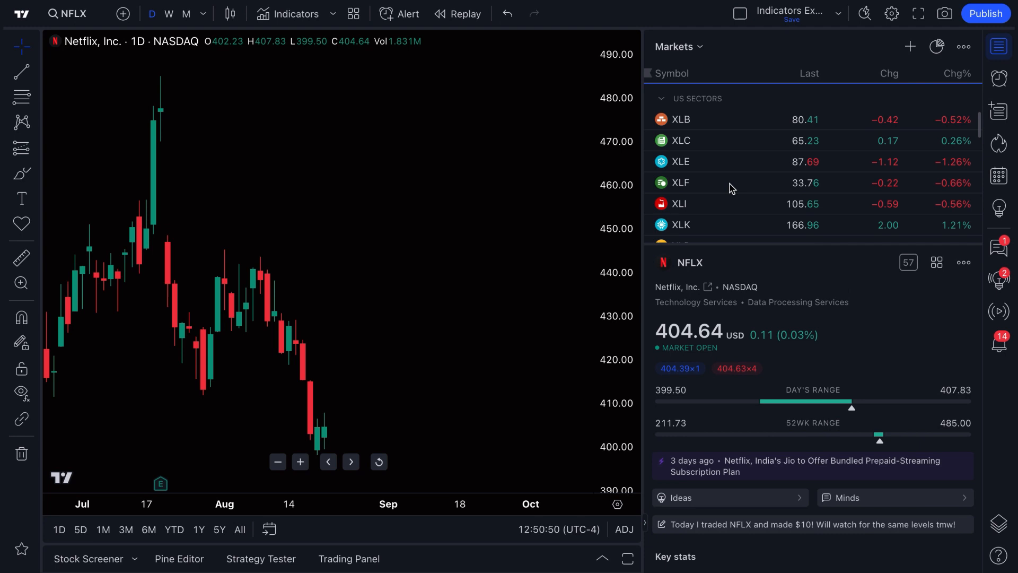
pyautogui.scroll(-3)
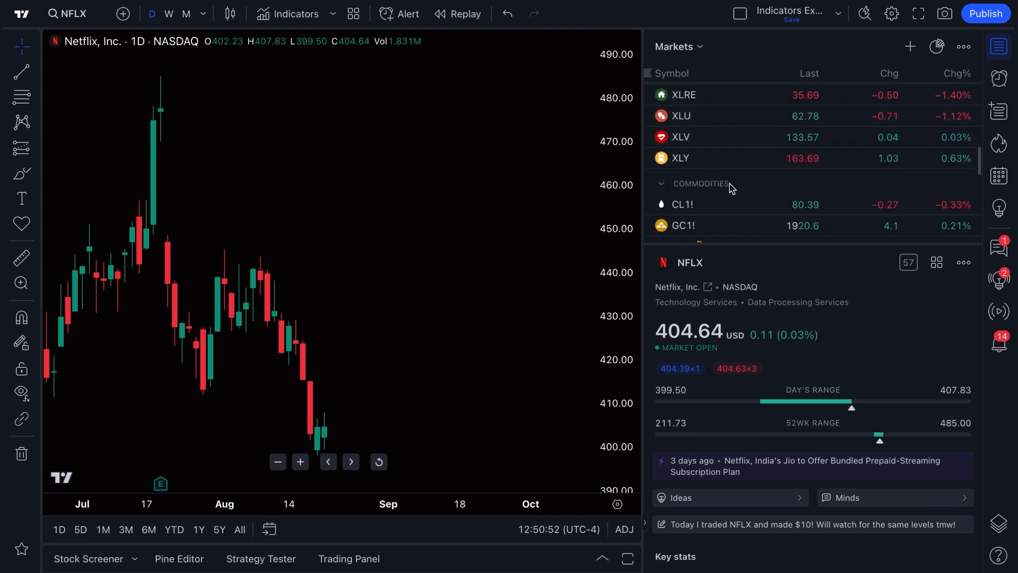
pyautogui.scroll(-3)
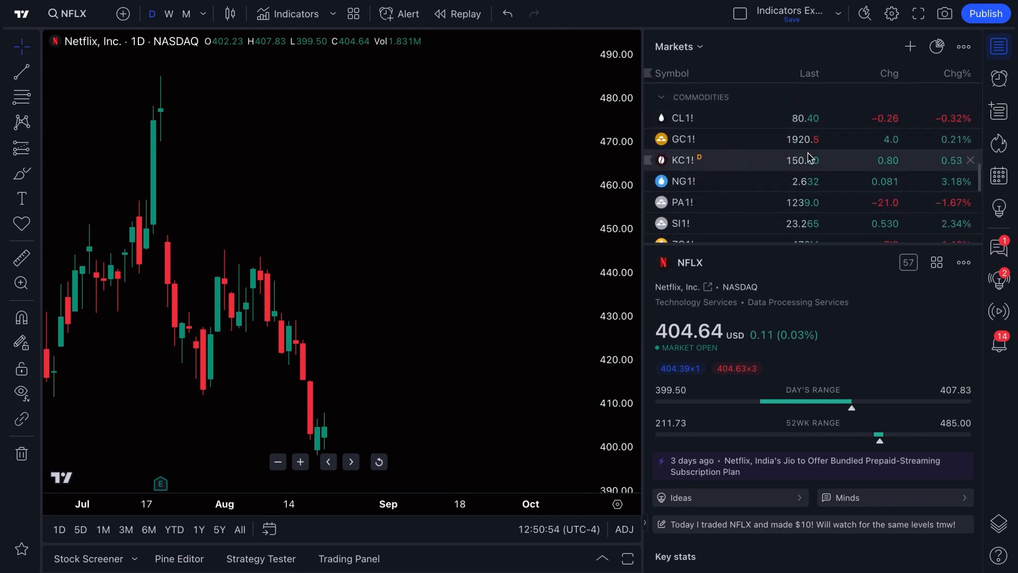
pyautogui.click(998, 46)
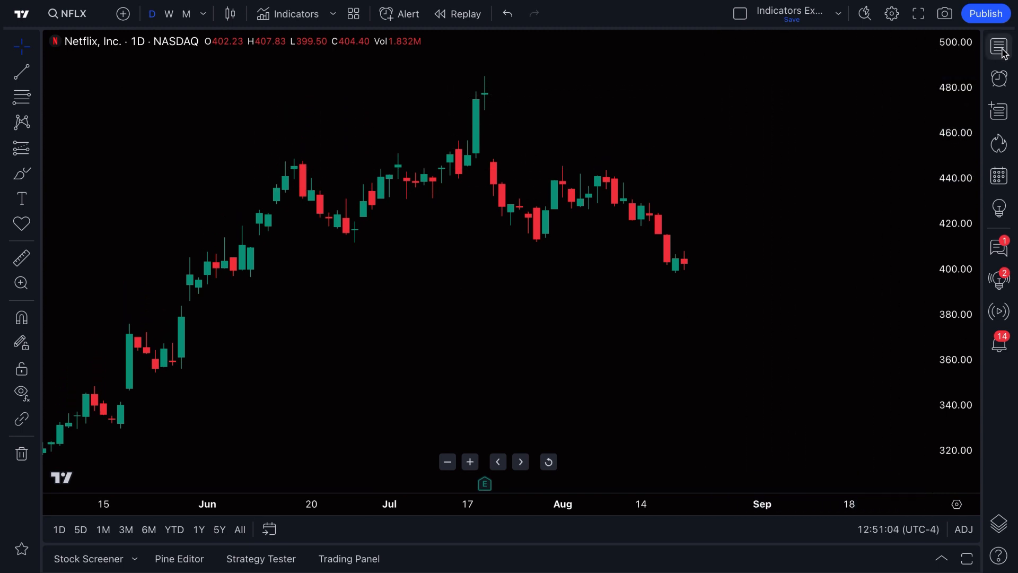
pyautogui.moveTo(1000, 47)
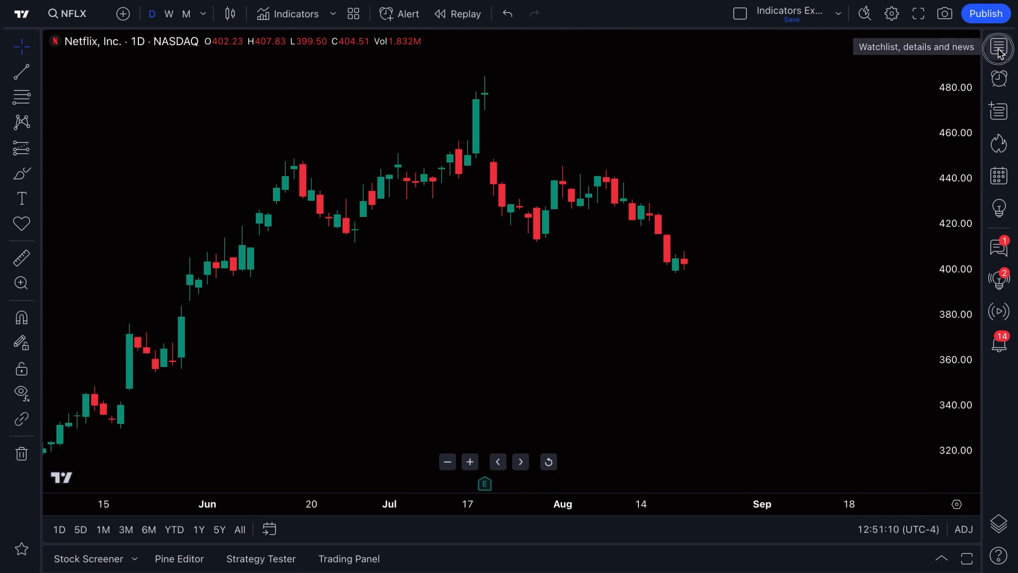
pyautogui.click(999, 47)
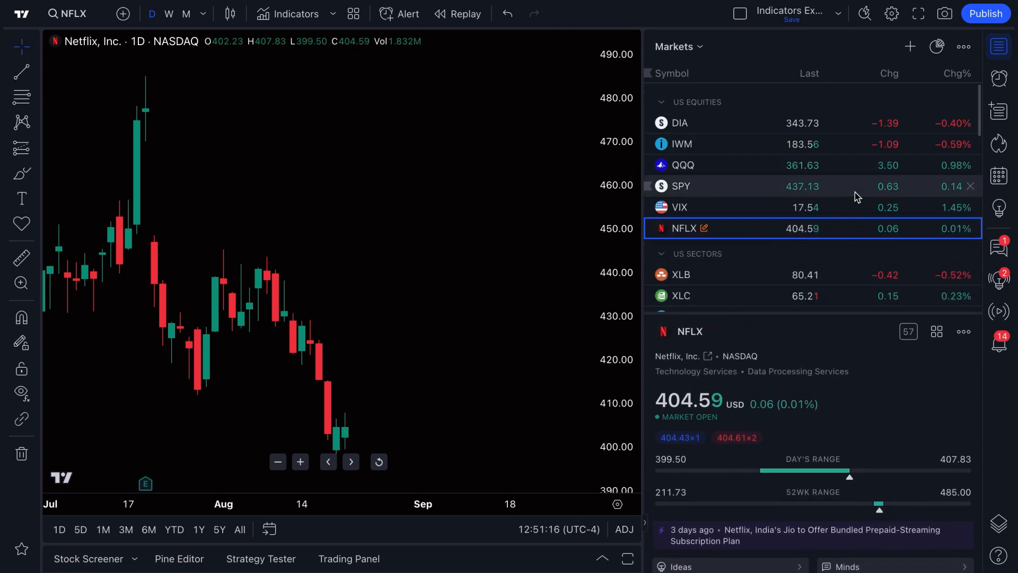
pyautogui.moveTo(909, 45)
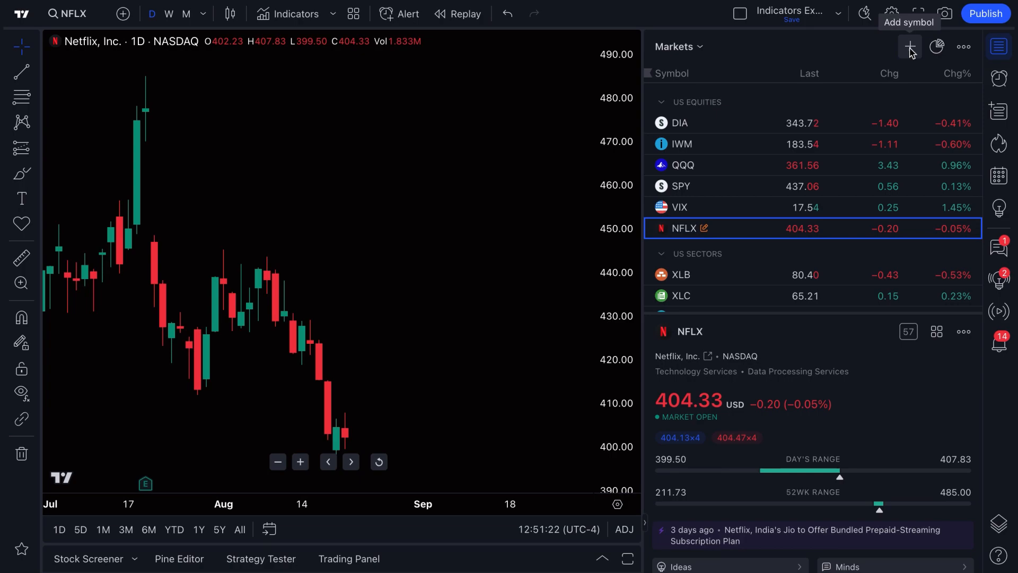
# - Add TSLA to the watchlist and close the panel, leaving the Netflix chart
pyautogui.click(909, 46)
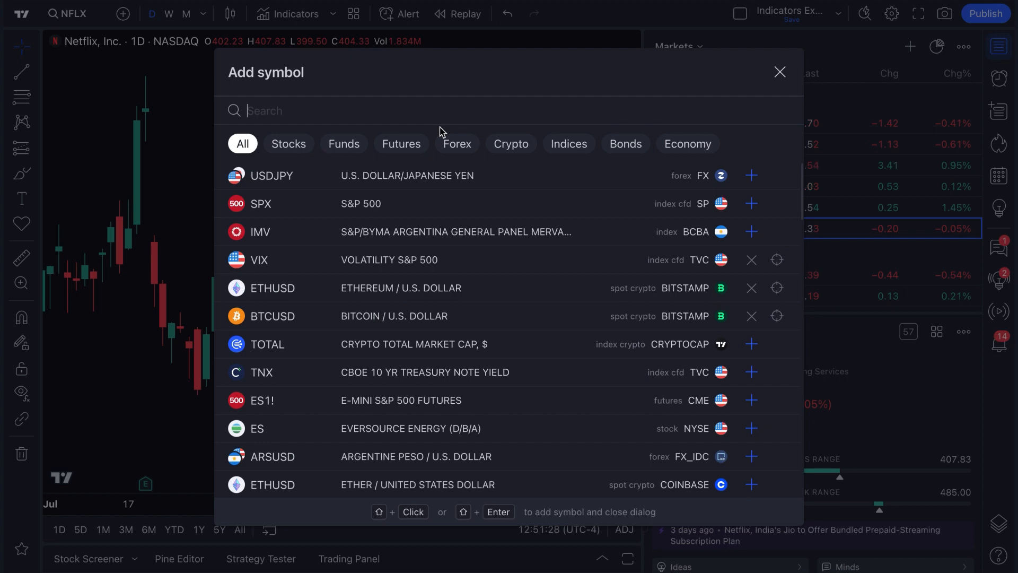
pyautogui.write('TSLA')
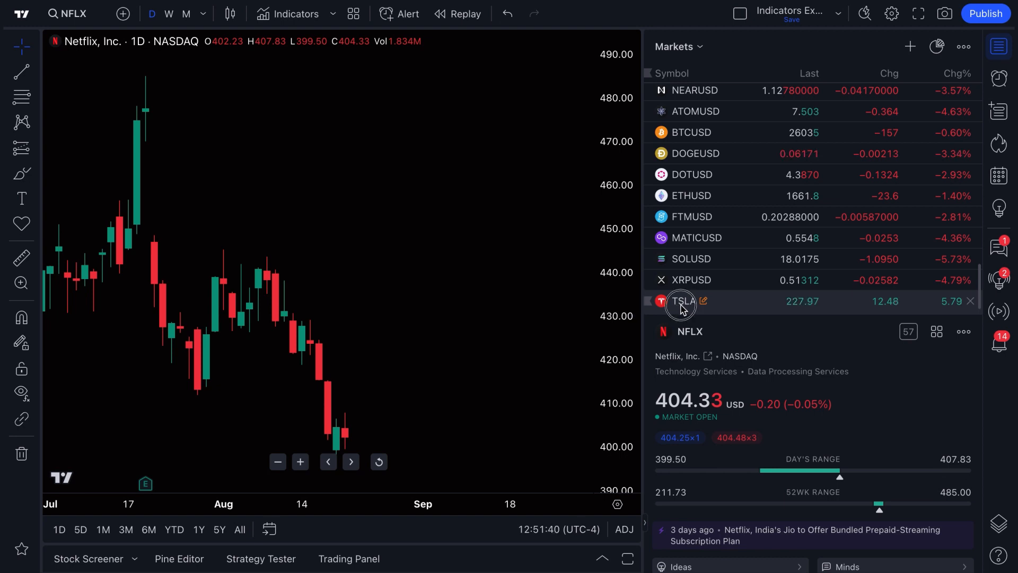
pyautogui.moveTo(681, 300); pyautogui.dragTo(695, 107)
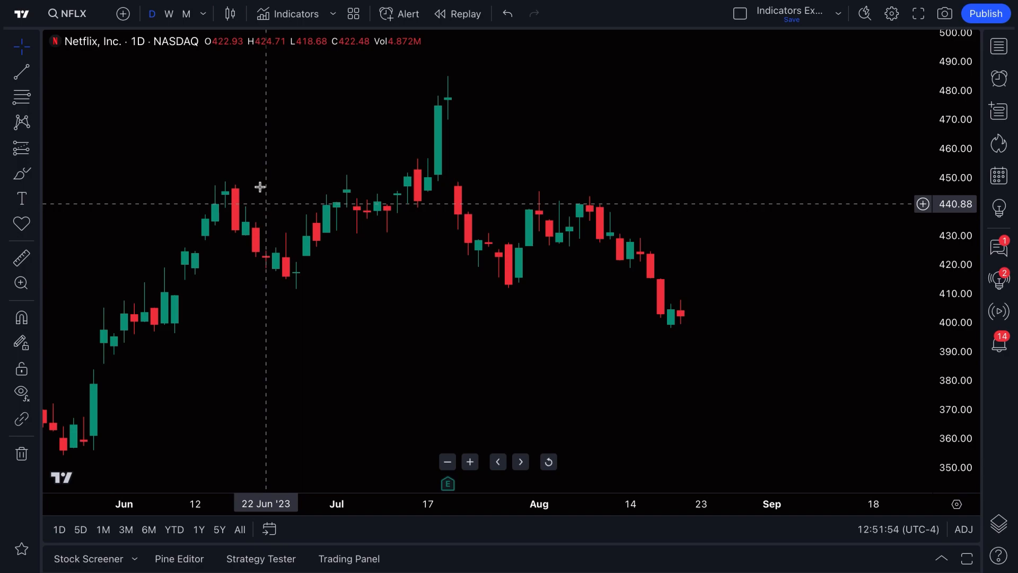
# - Chart AMZN (Amazon on NASDAQ) and reopen the watchlist panel with its details
pyautogui.click(68, 13)
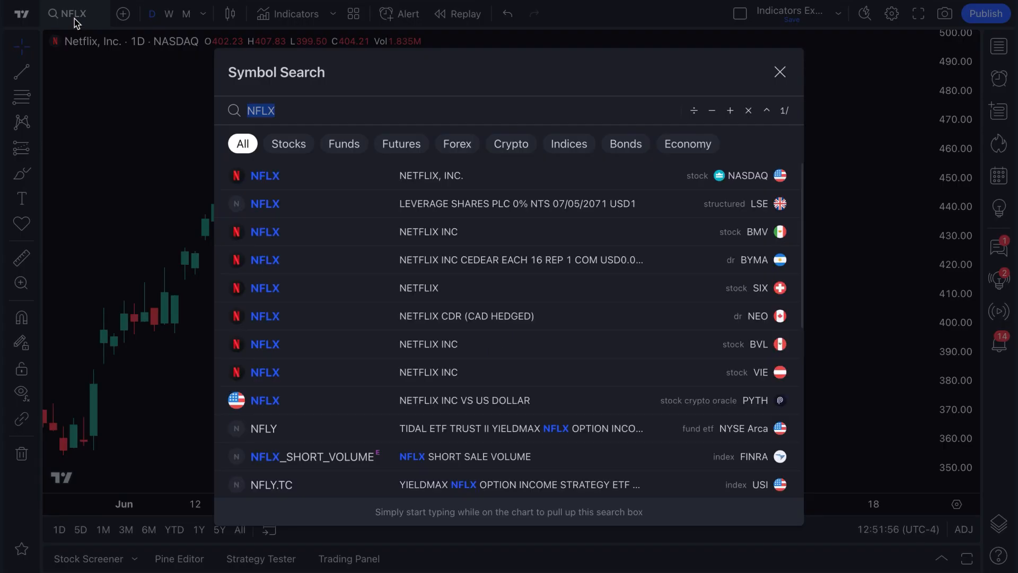
pyautogui.write('AMZ')
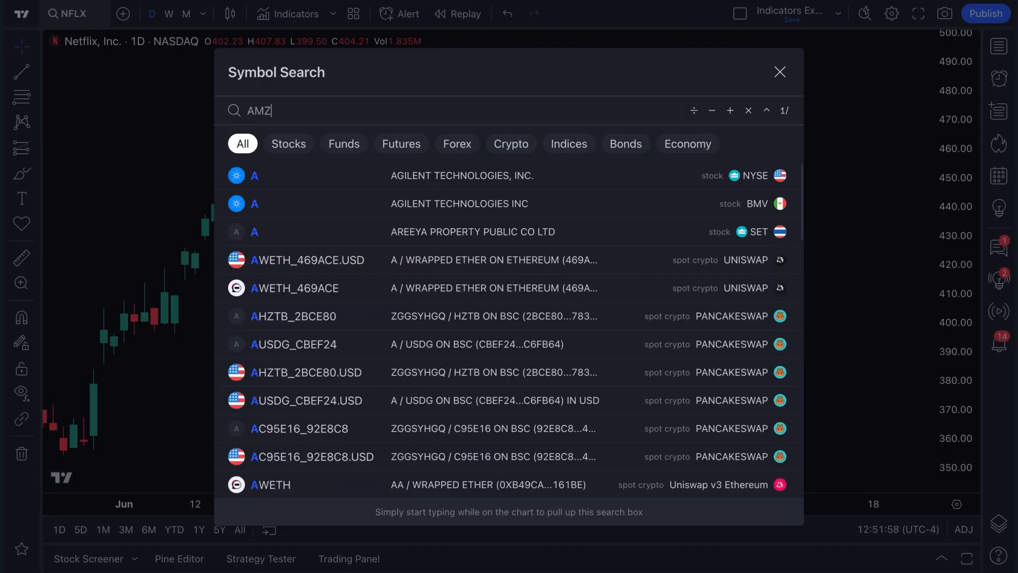
pyautogui.write('N')
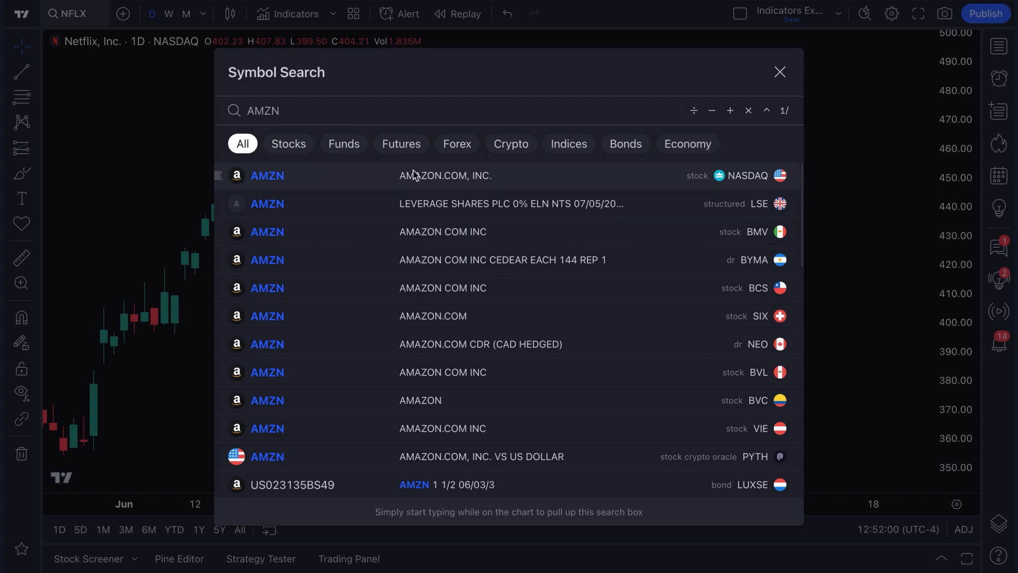
pyautogui.moveTo(481, 187)
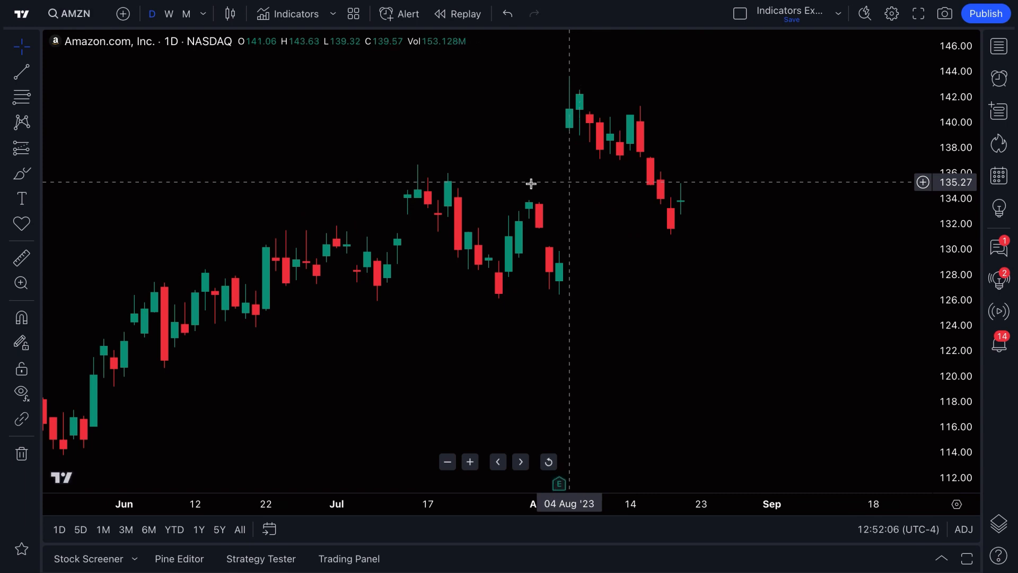
pyautogui.moveTo(422, 175)
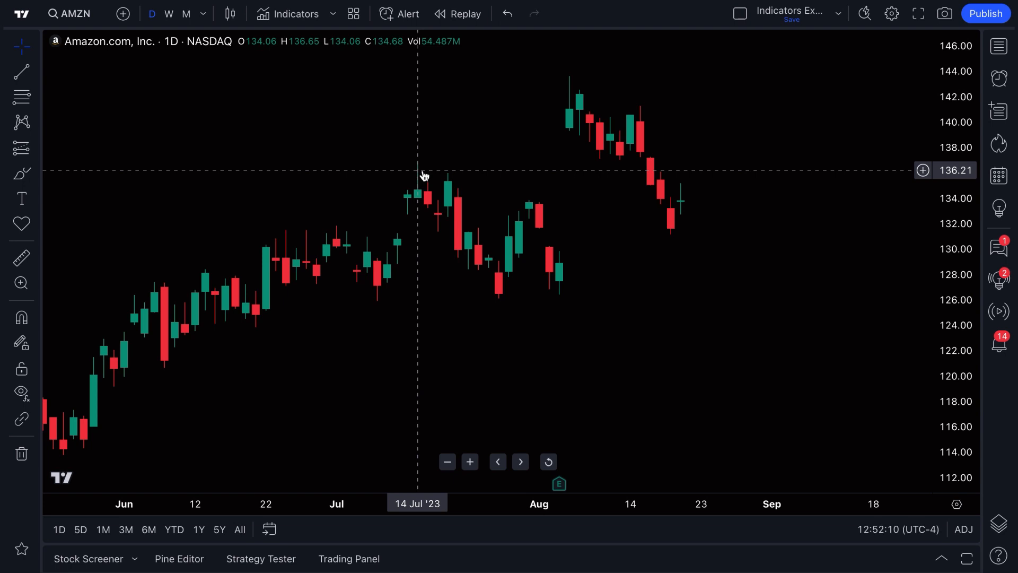
pyautogui.click(999, 46)
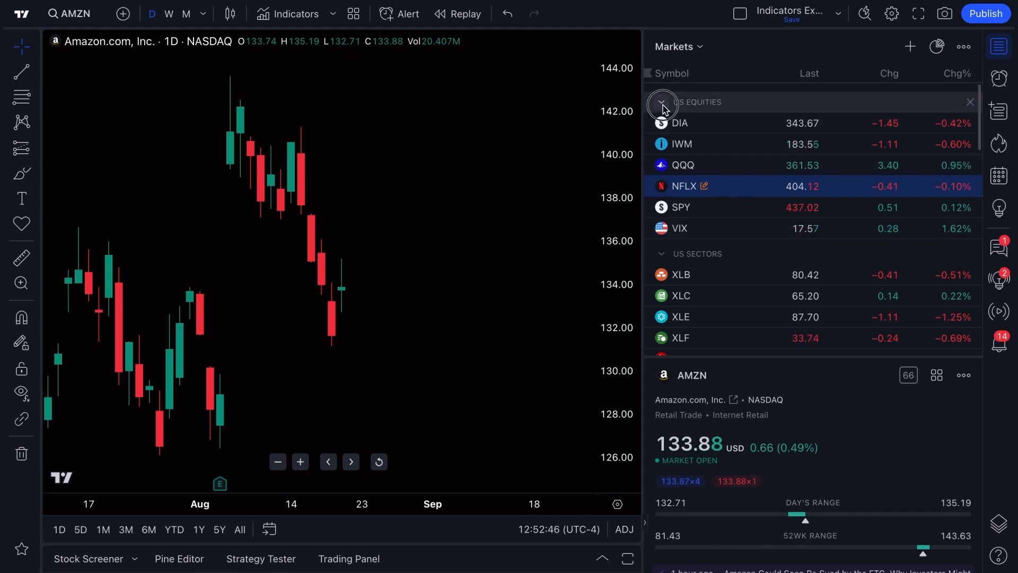
# - Collapse the US EQUITIES, COMMODITIES and CRYPTO L1'S groups and expand CURRENCIES
pyautogui.click(661, 102)
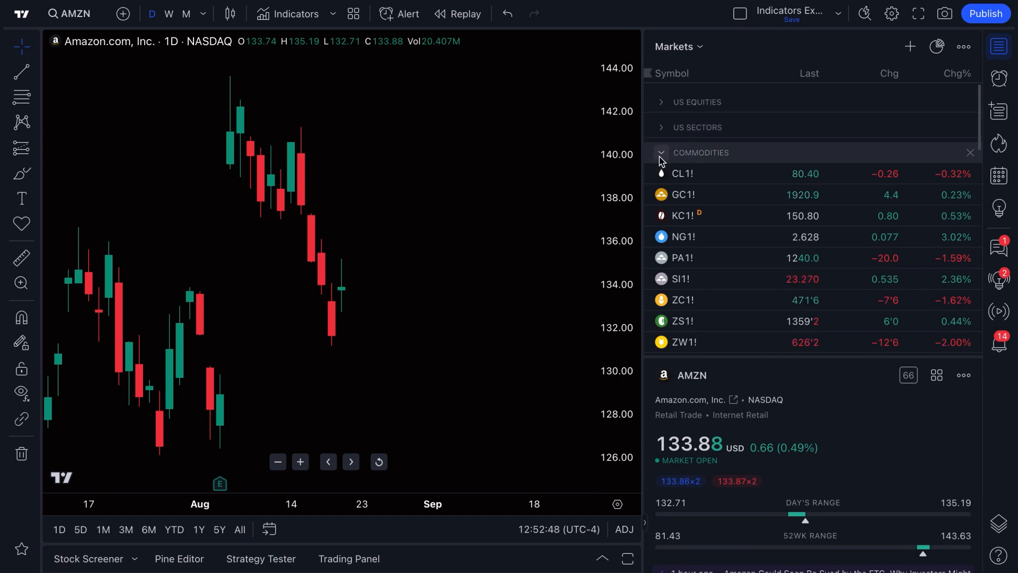
pyautogui.click(661, 153)
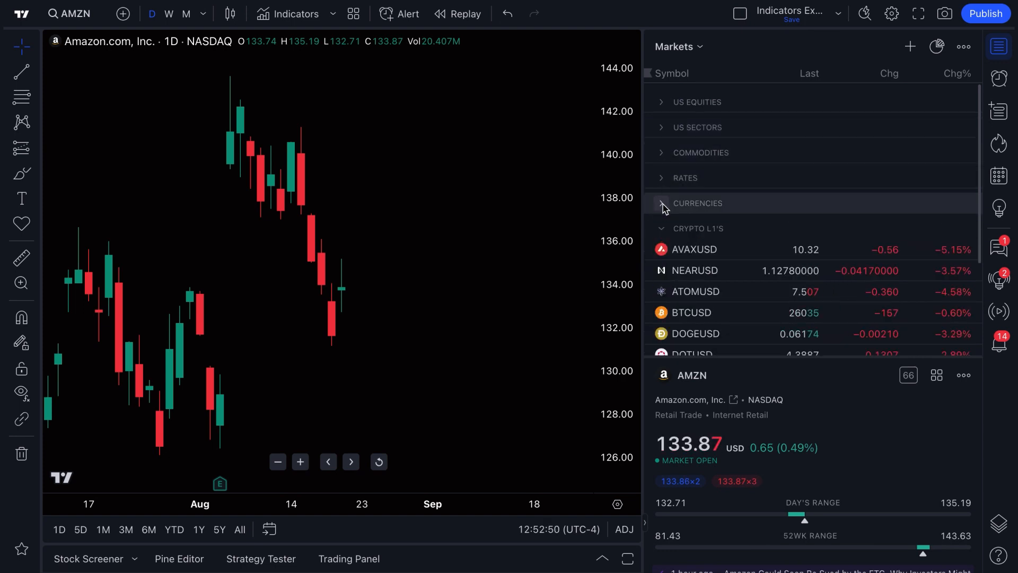
pyautogui.click(661, 228)
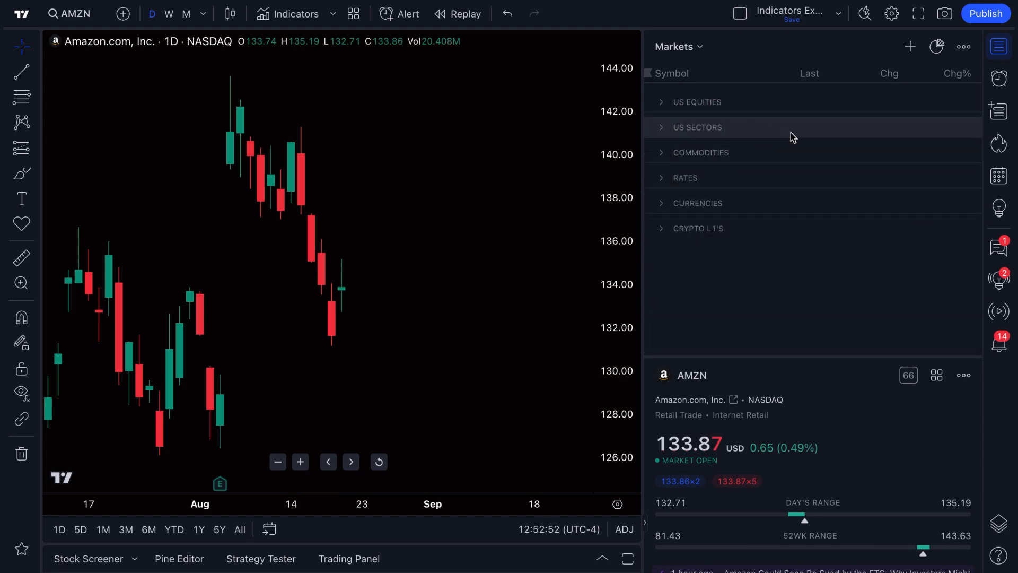
pyautogui.moveTo(702, 111)
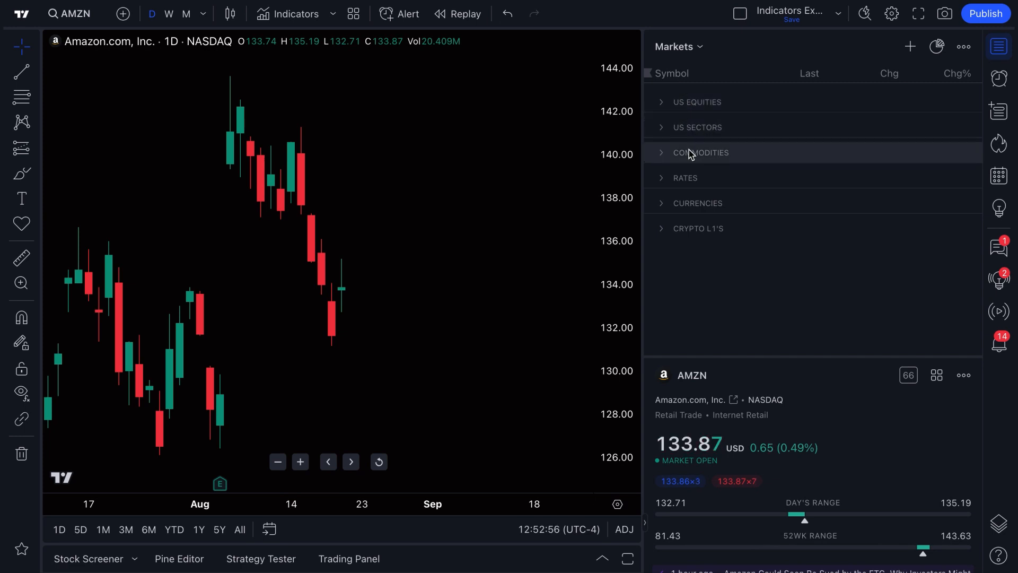
pyautogui.click(698, 228)
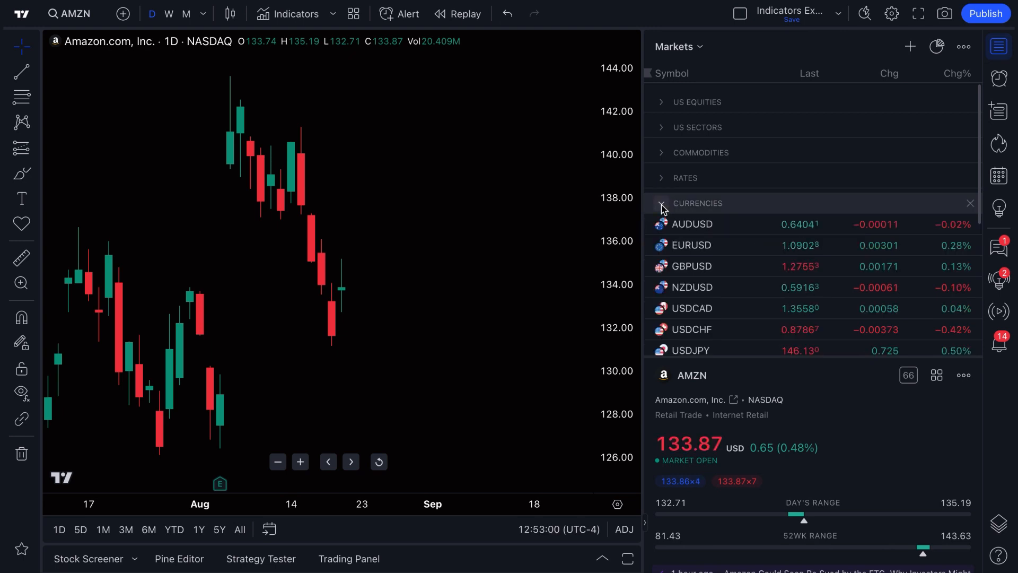
# - Re-expand US EQUITIES so DIA, IWM, QQQ, NFLX, SPY and VIX list above US SECTORS
pyautogui.click(685, 177)
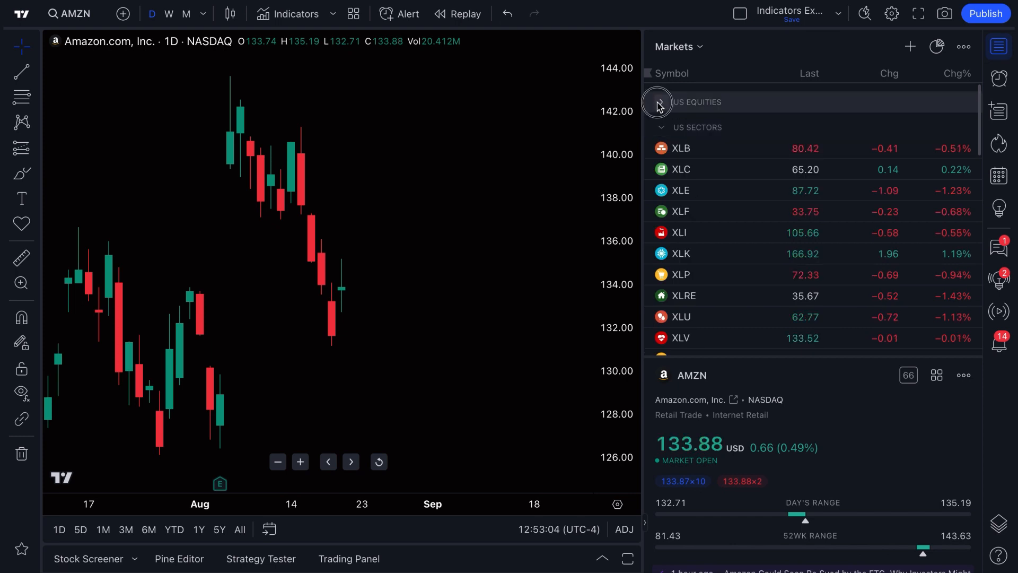
pyautogui.click(657, 102)
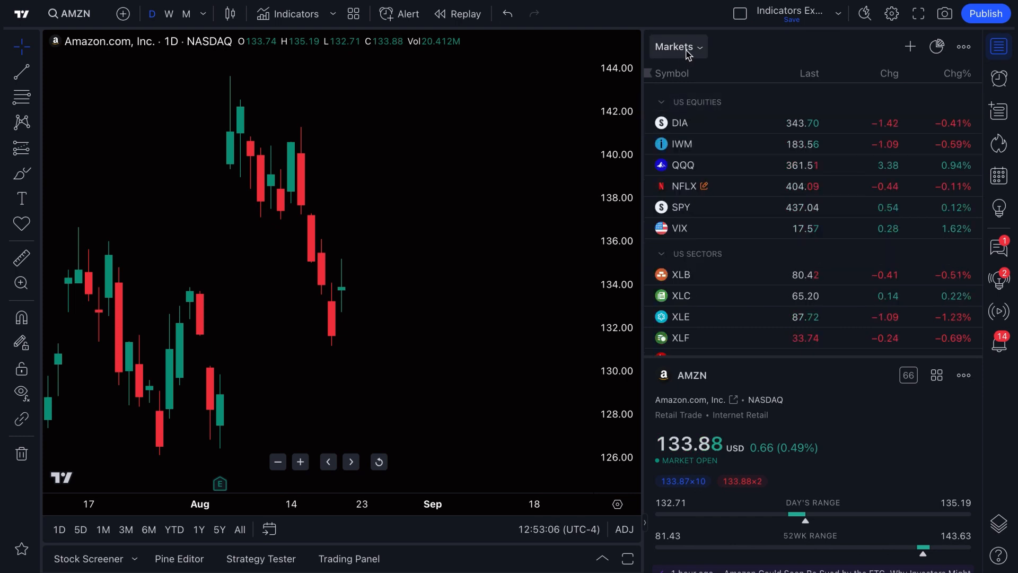
pyautogui.click(678, 47)
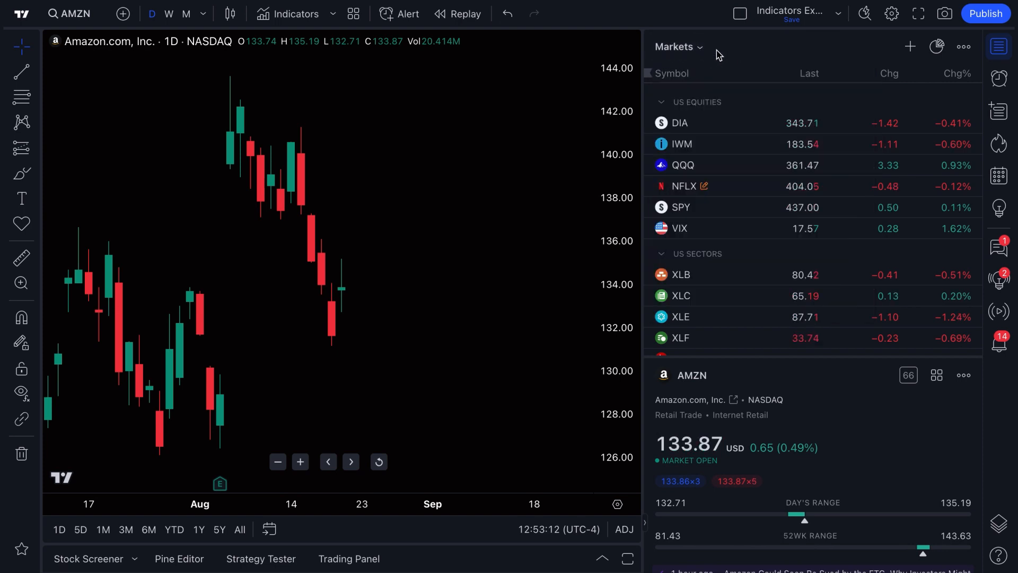
# - Switch to the 'TradingView Tip - Calculations in Watchlist!' list and chart TSLA, then RACE
pyautogui.click(676, 46)
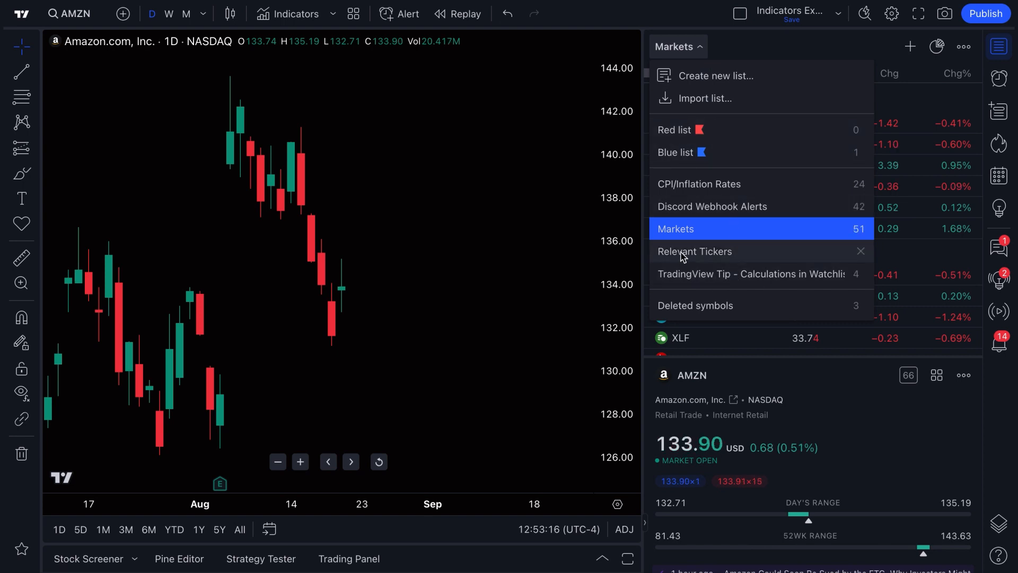
pyautogui.click(693, 251)
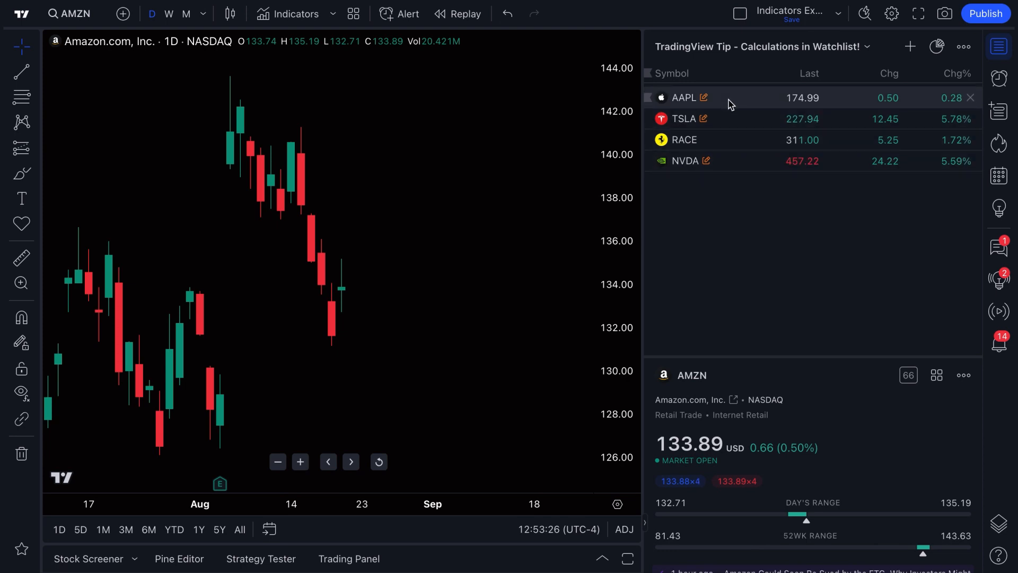
pyautogui.click(684, 118)
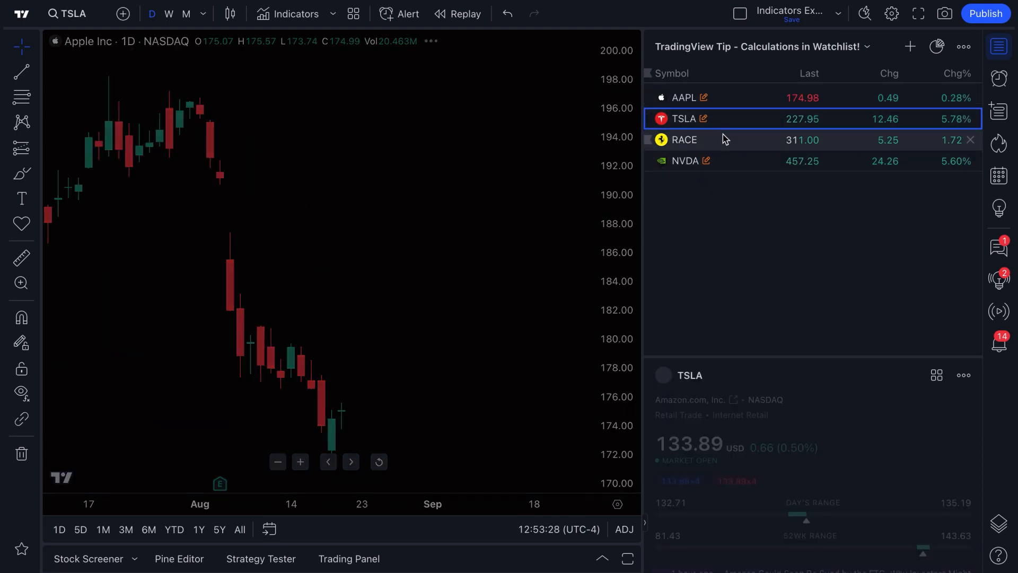
pyautogui.click(684, 140)
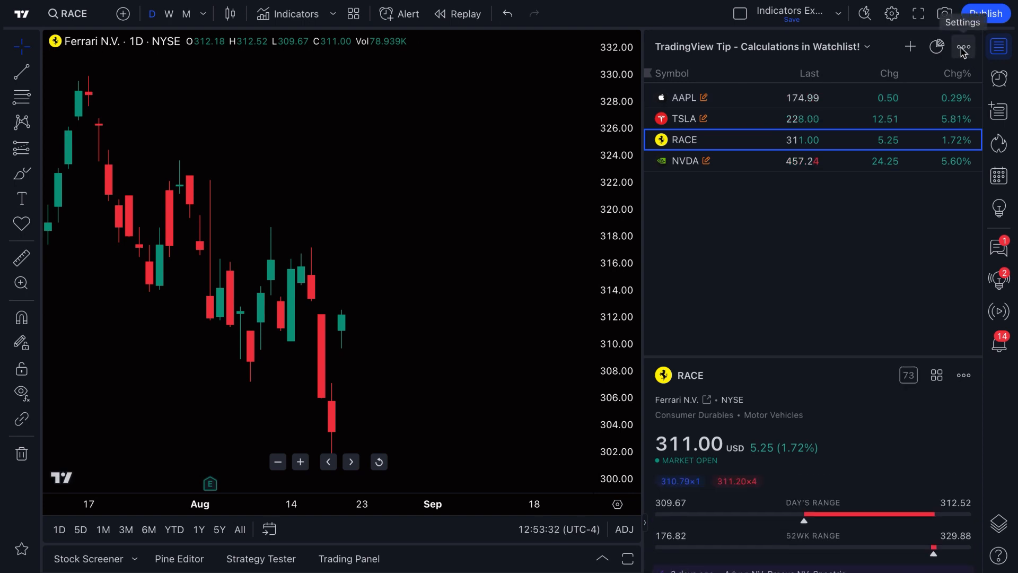
# - Add a watchlist section named EXAMPLE OF SECTION above AAPL, TSLA, RACE and NVDA
pyautogui.click(964, 46)
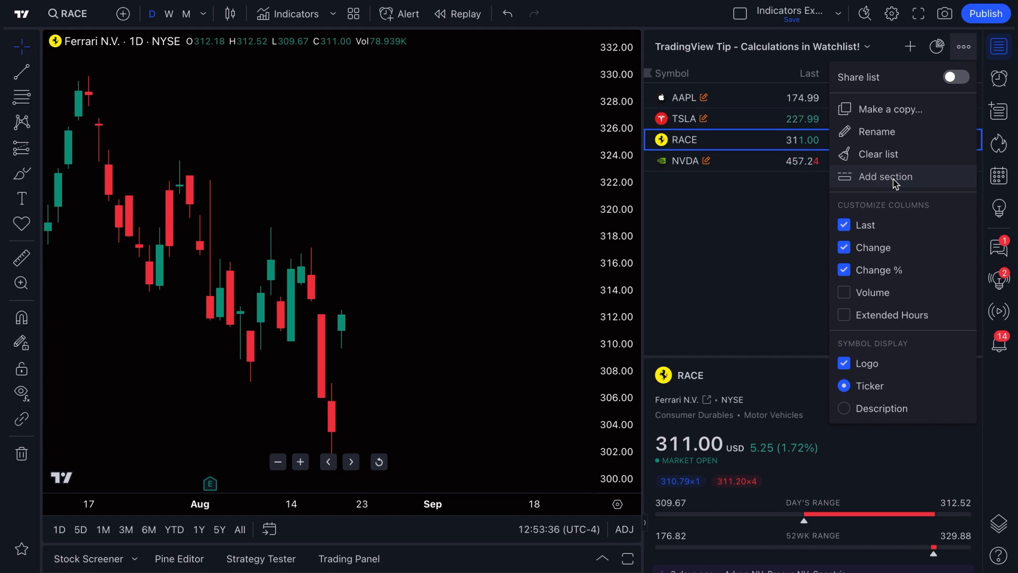
pyautogui.click(885, 176)
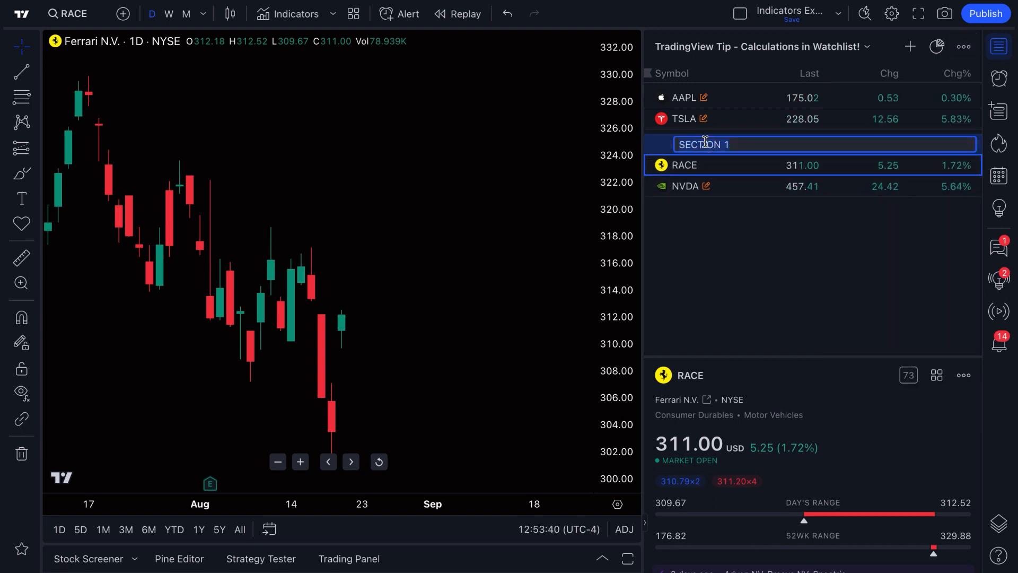
pyautogui.write('EXAMPLE')
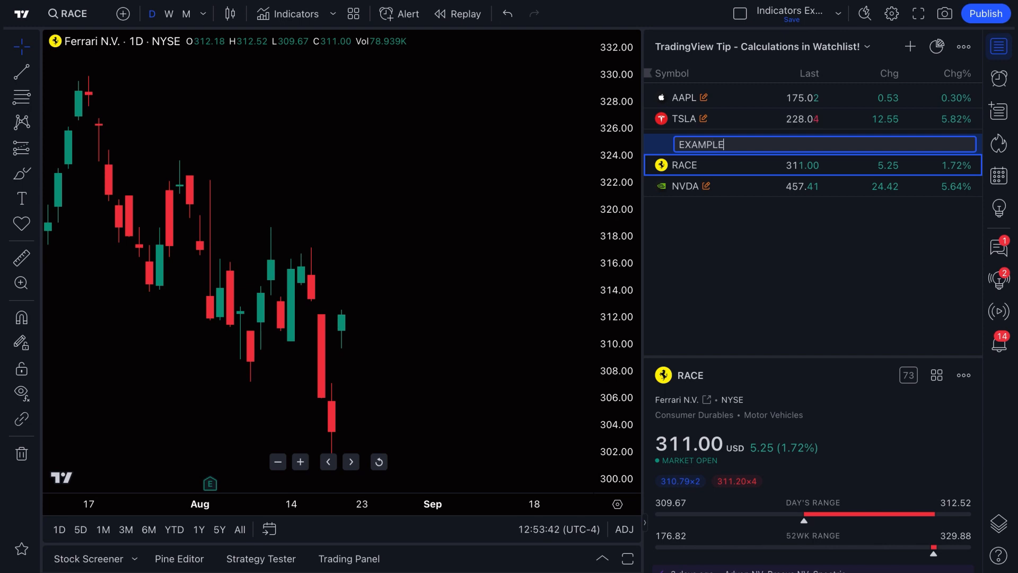
pyautogui.write('OF SECTION')
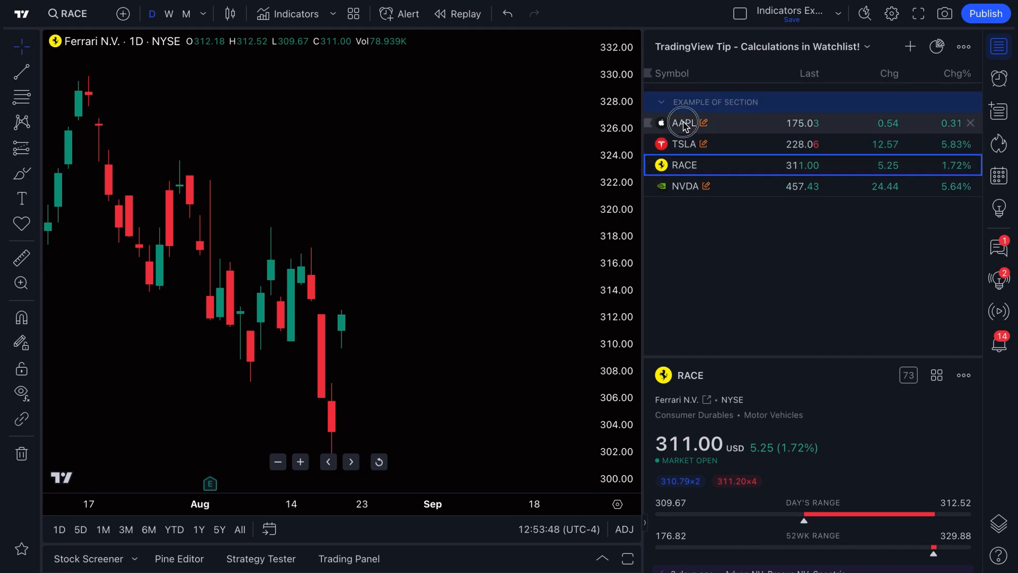
# - Chart TSLA and then NVDA from the sectioned list
pyautogui.click(683, 143)
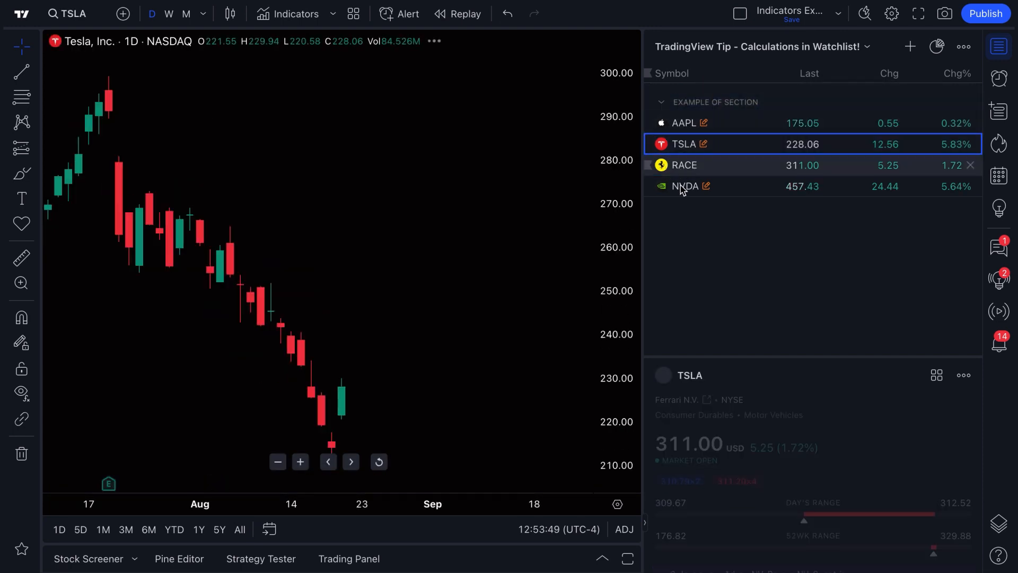
pyautogui.click(685, 186)
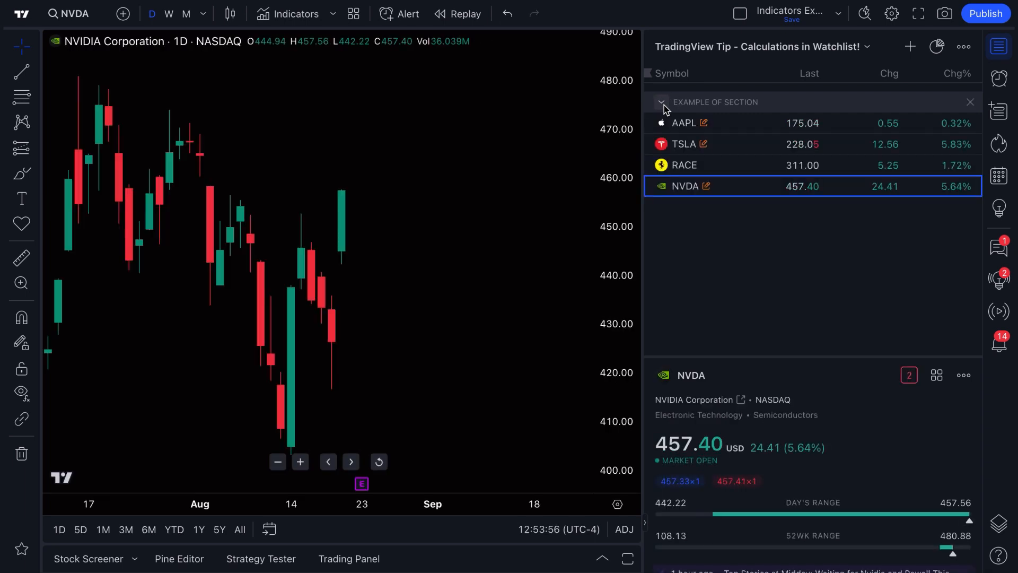
# - Switch the watchlist back to Markets while NVIDIA stays charted
pyautogui.click(868, 46)
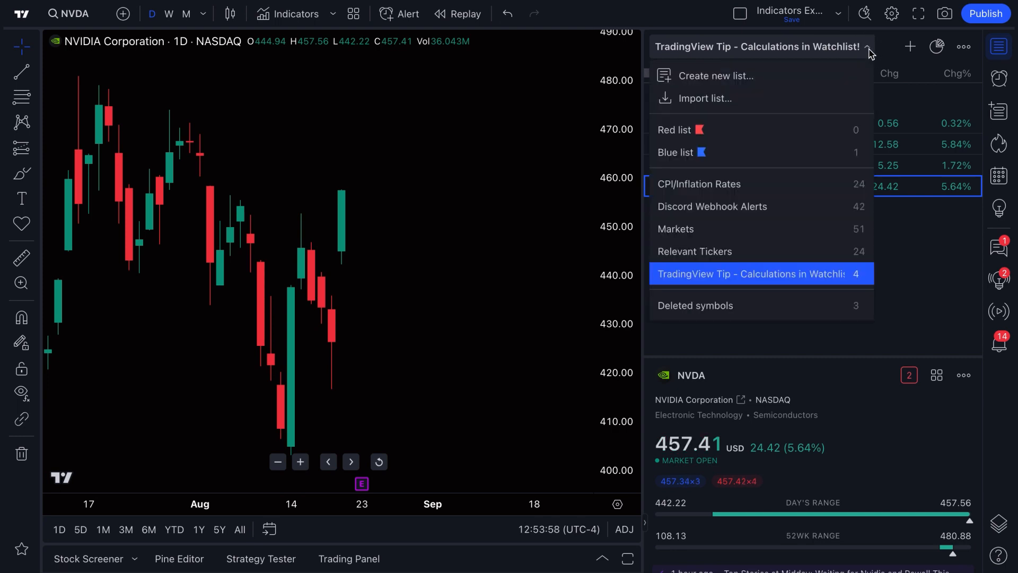
pyautogui.click(675, 229)
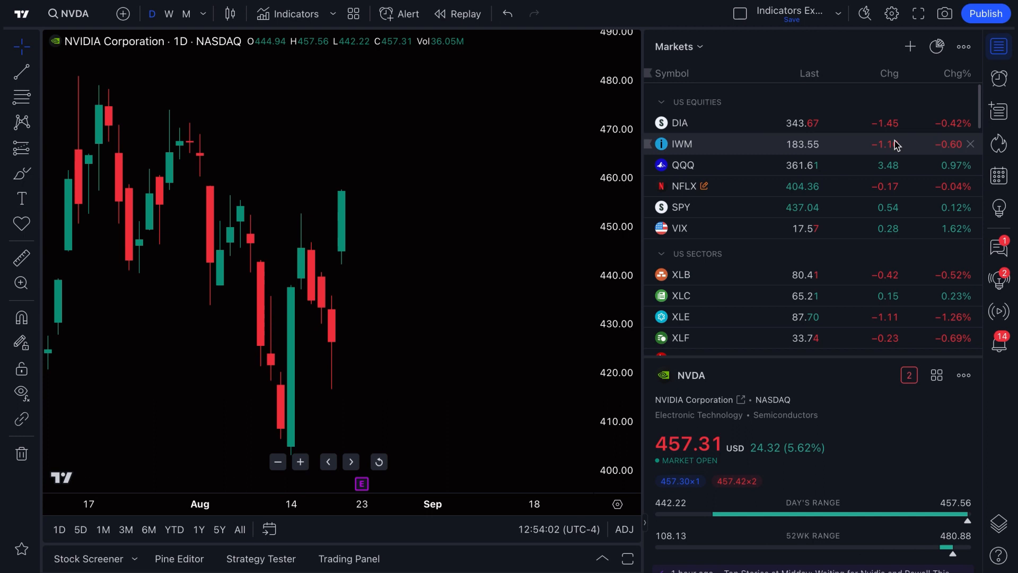
pyautogui.moveTo(681, 296)
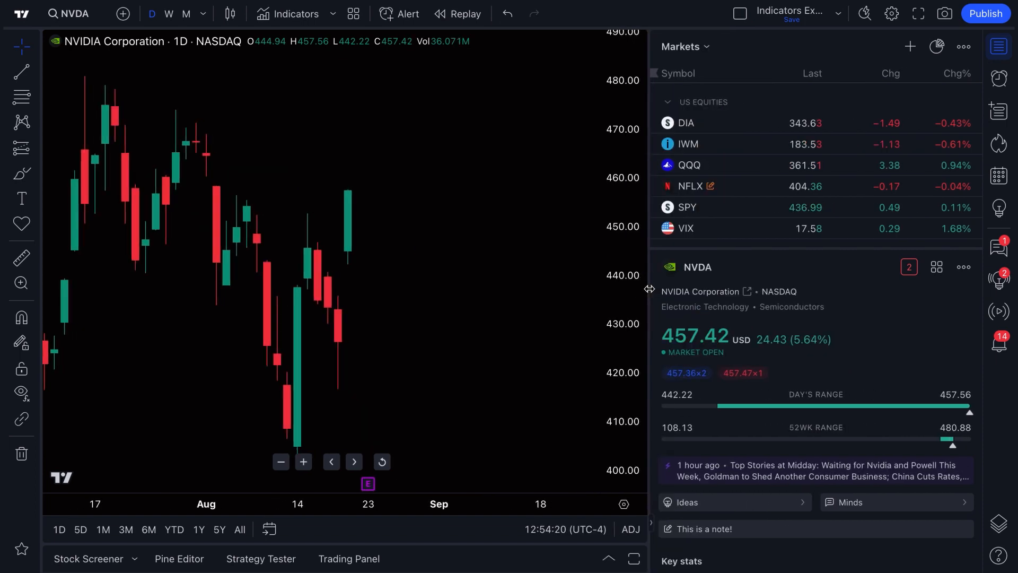
# - Chart DIA, IWM and QQQ, then XLB from US SECTORS with its key stats shown
pyautogui.click(686, 123)
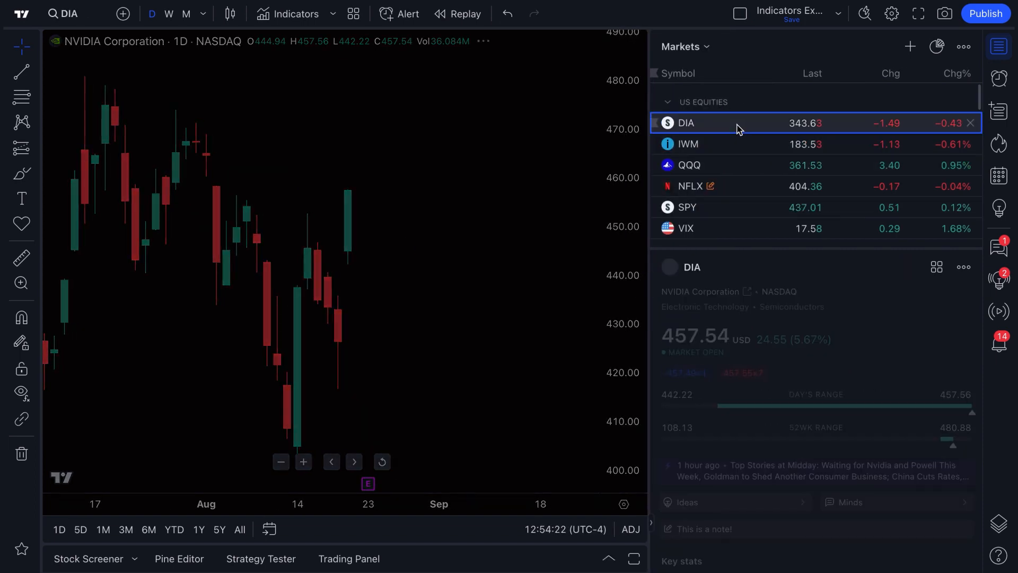
pyautogui.click(688, 143)
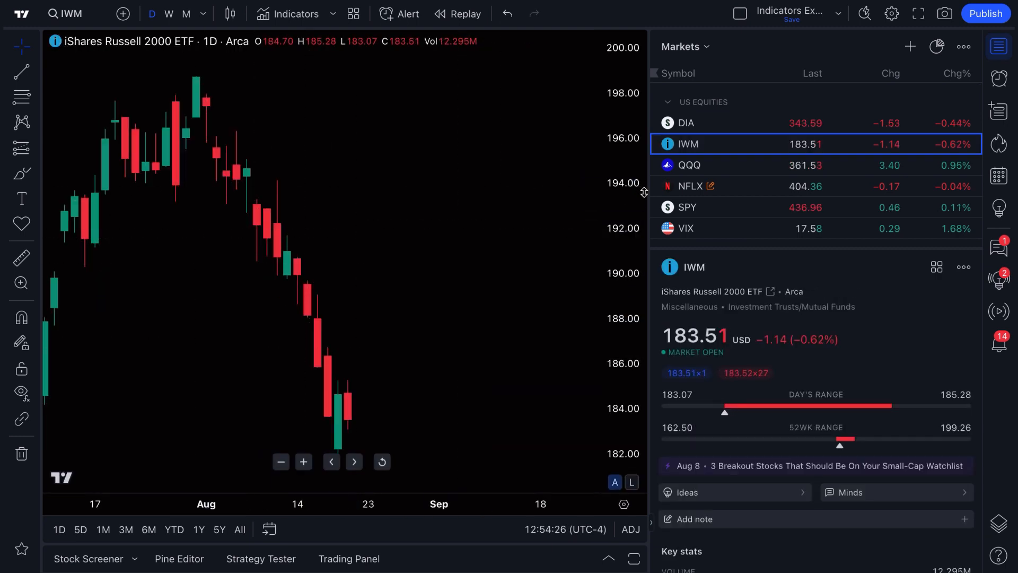
pyautogui.click(689, 166)
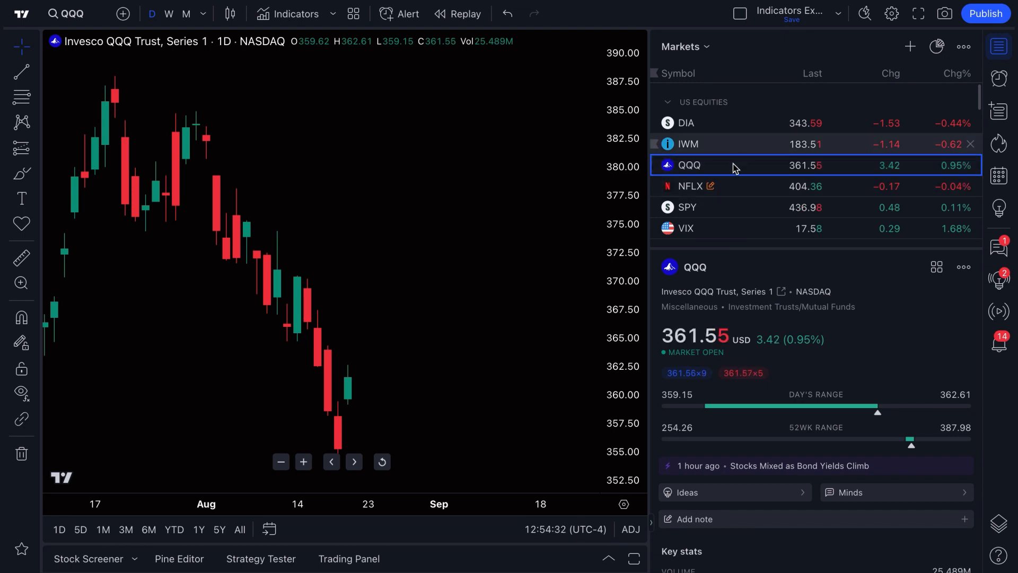
pyautogui.scroll(-3)
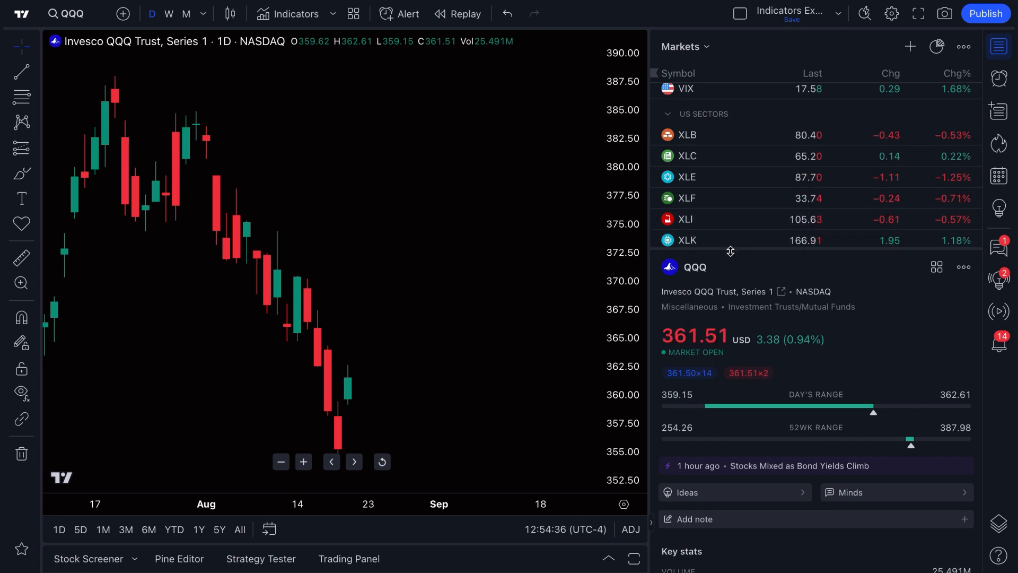
pyautogui.click(686, 135)
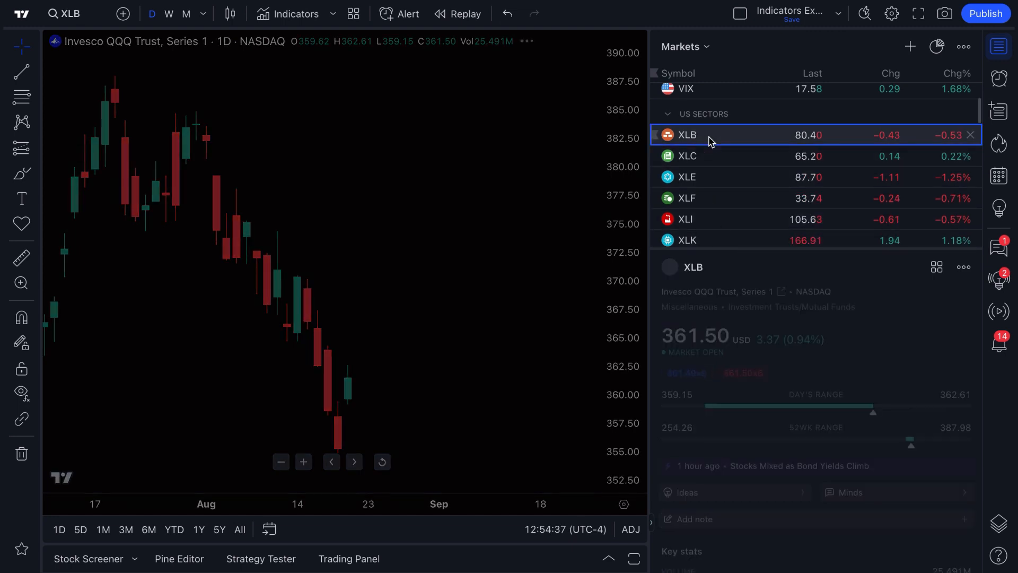
pyautogui.click(687, 135)
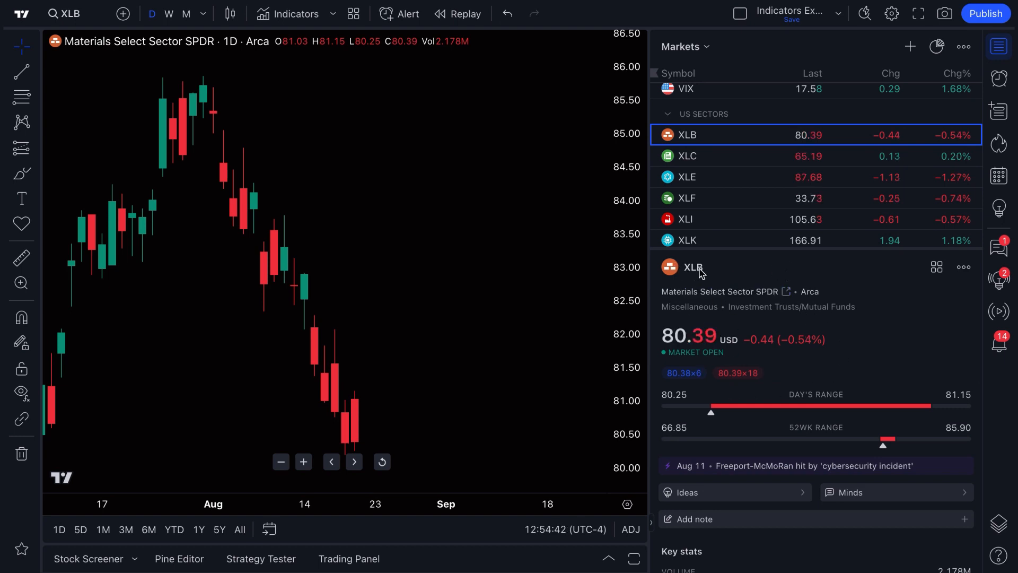
pyautogui.moveTo(733, 360)
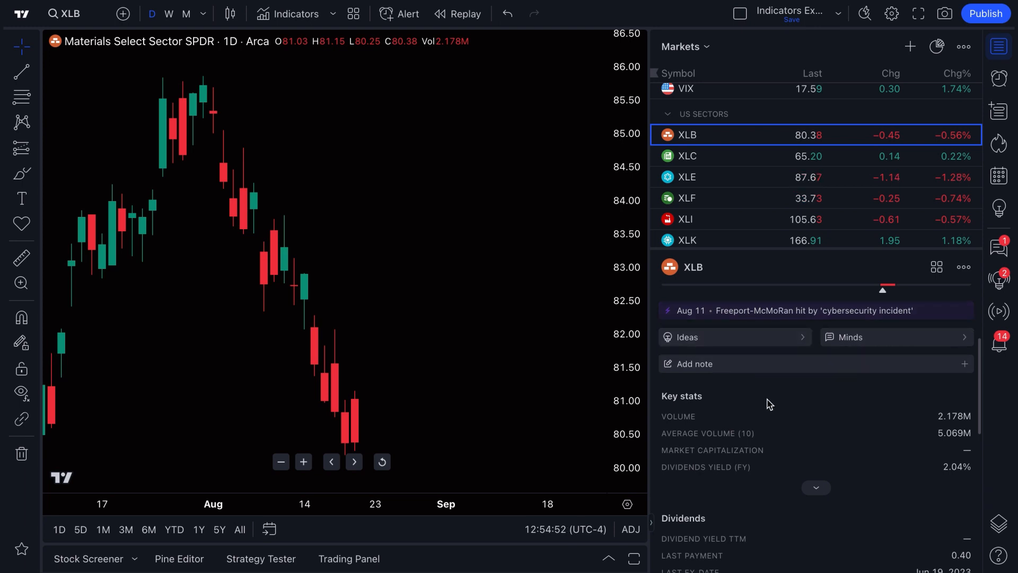
# - Review XLB's details, then chart NFLX and scroll through its details and saved note
pyautogui.scroll(-3)
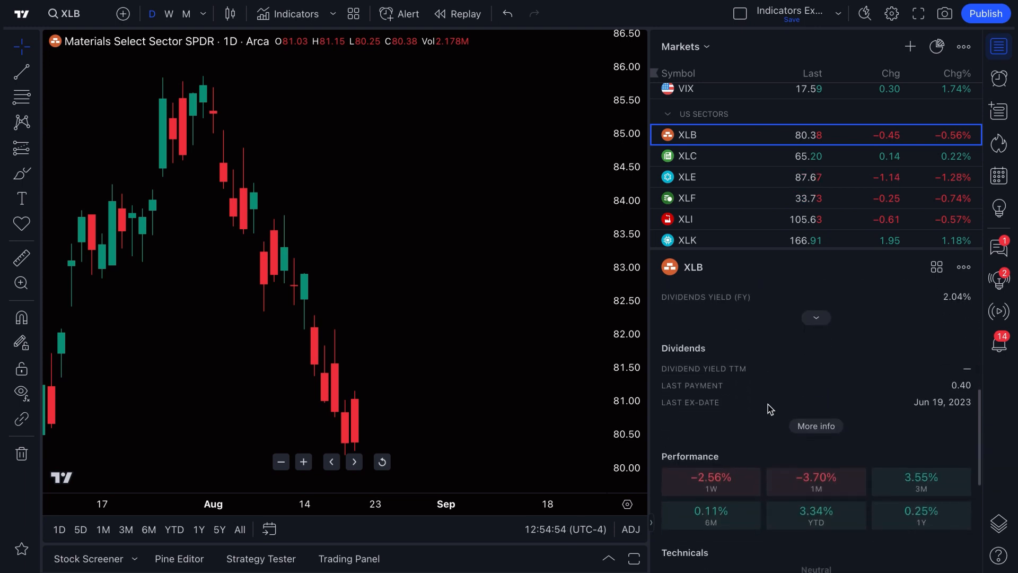
pyautogui.scroll(-3)
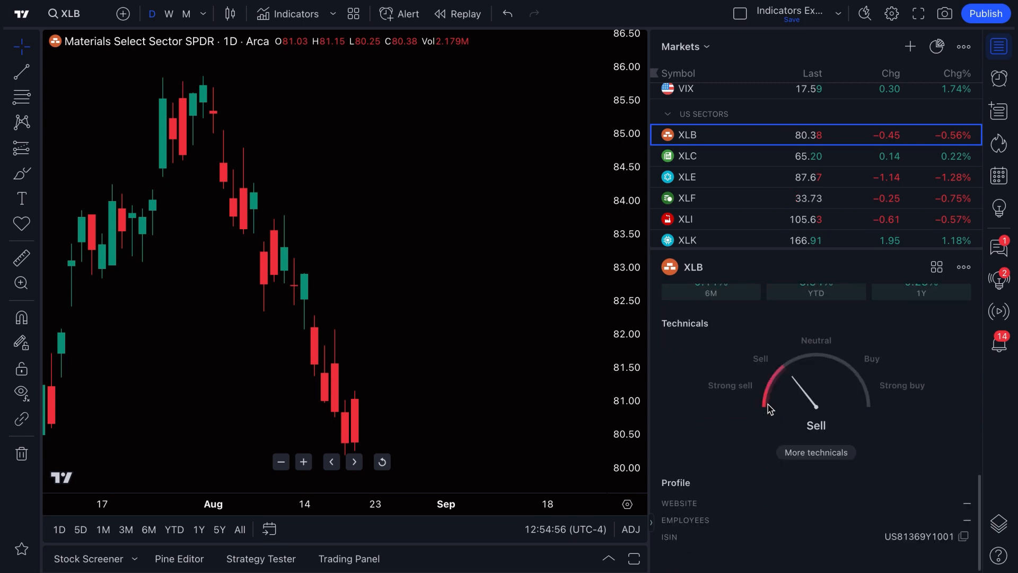
pyautogui.scroll(-3)
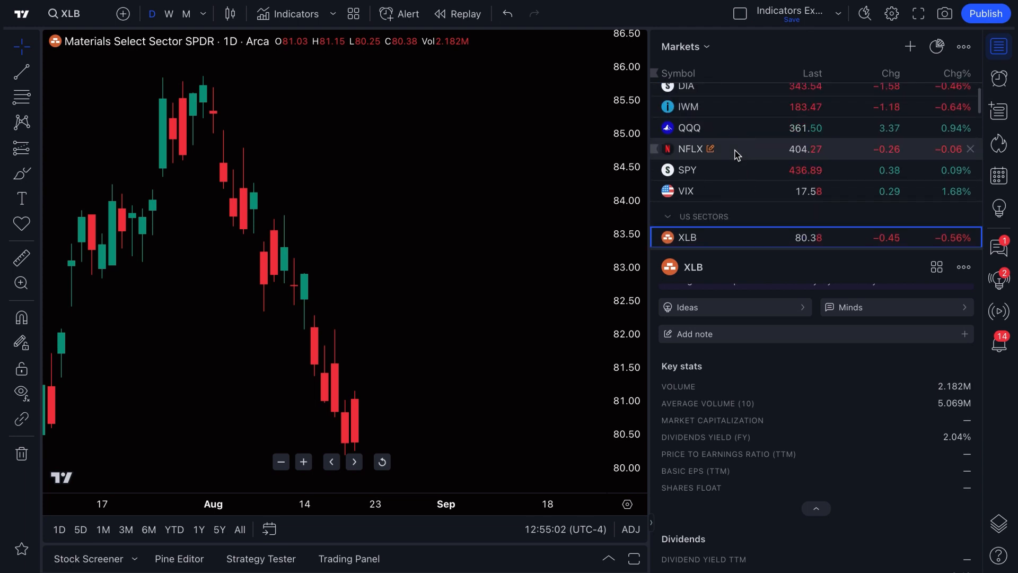
pyautogui.click(687, 149)
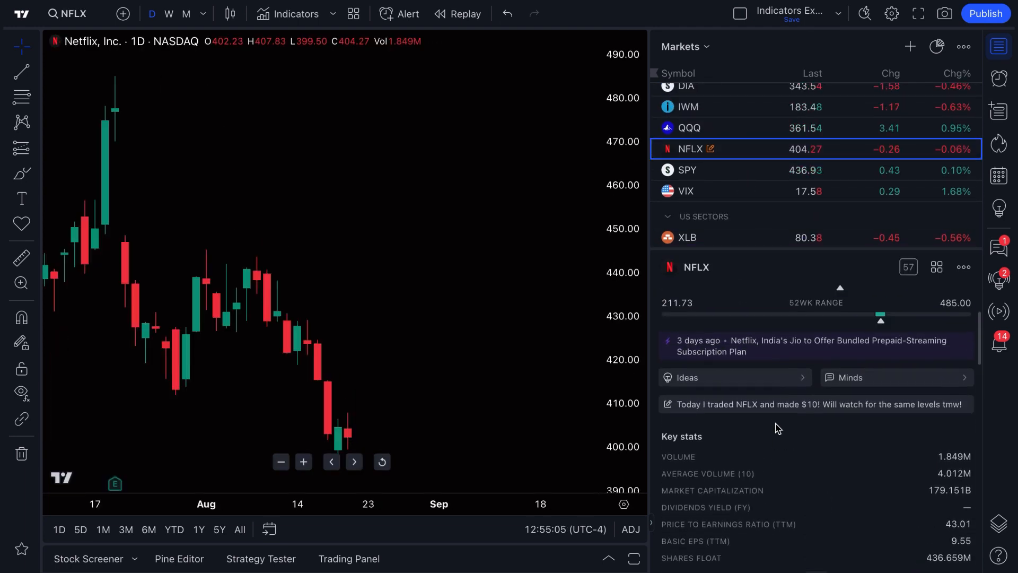
pyautogui.scroll(-3)
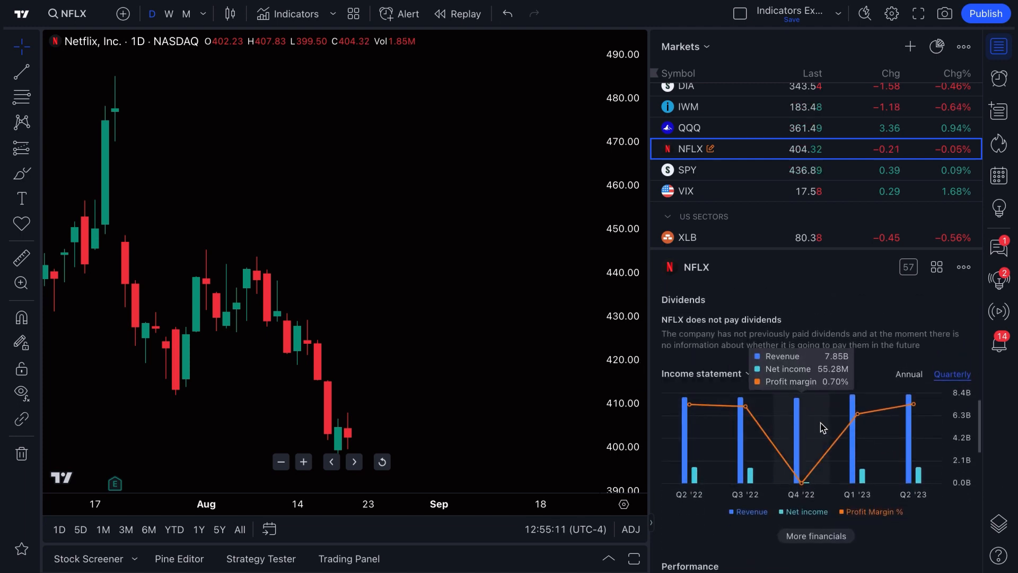
pyautogui.scroll(-3)
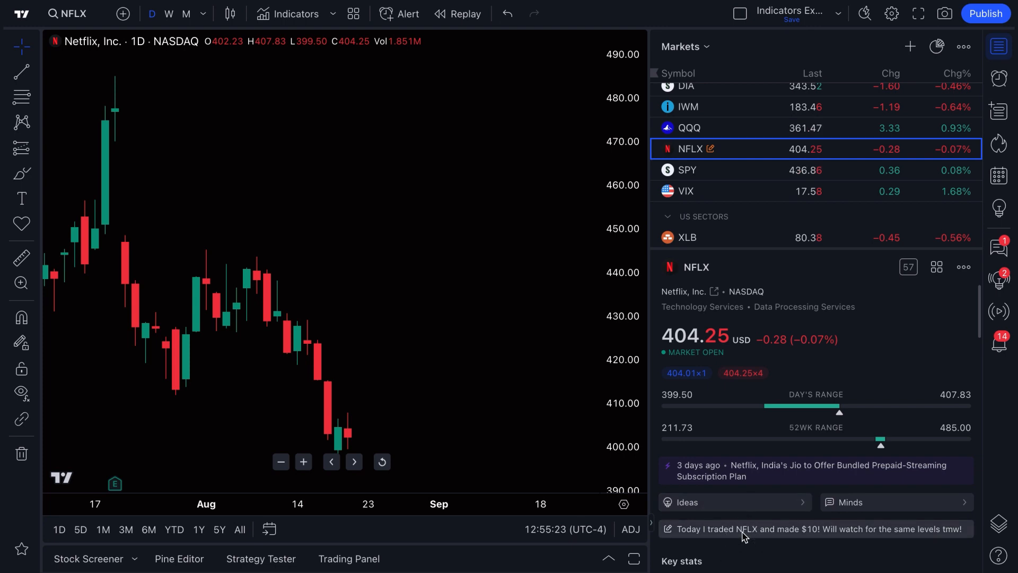
# - Add an NFLX note reading 'This is an example!' and return to its symbol details
pyautogui.click(809, 528)
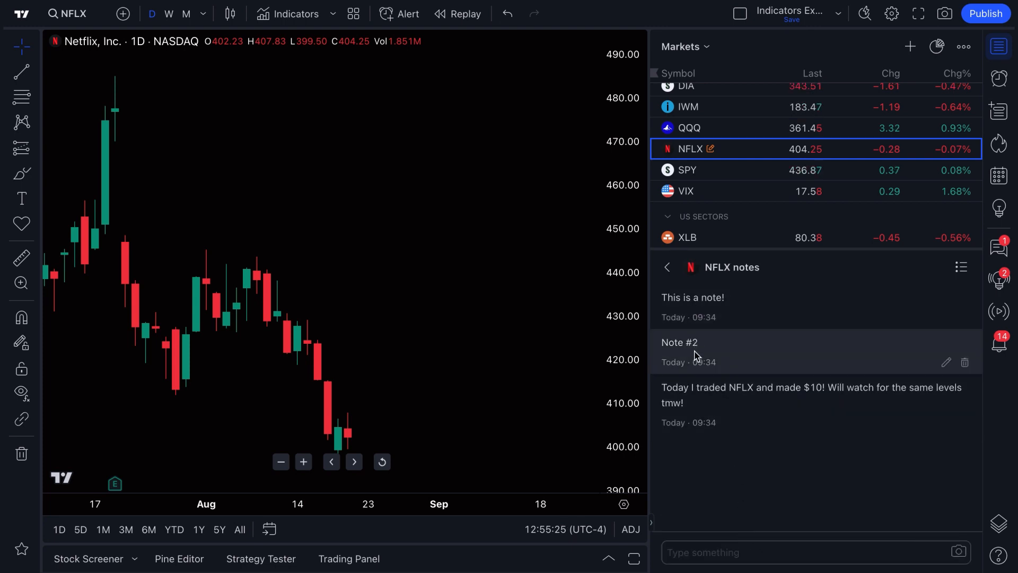
pyautogui.click(811, 551)
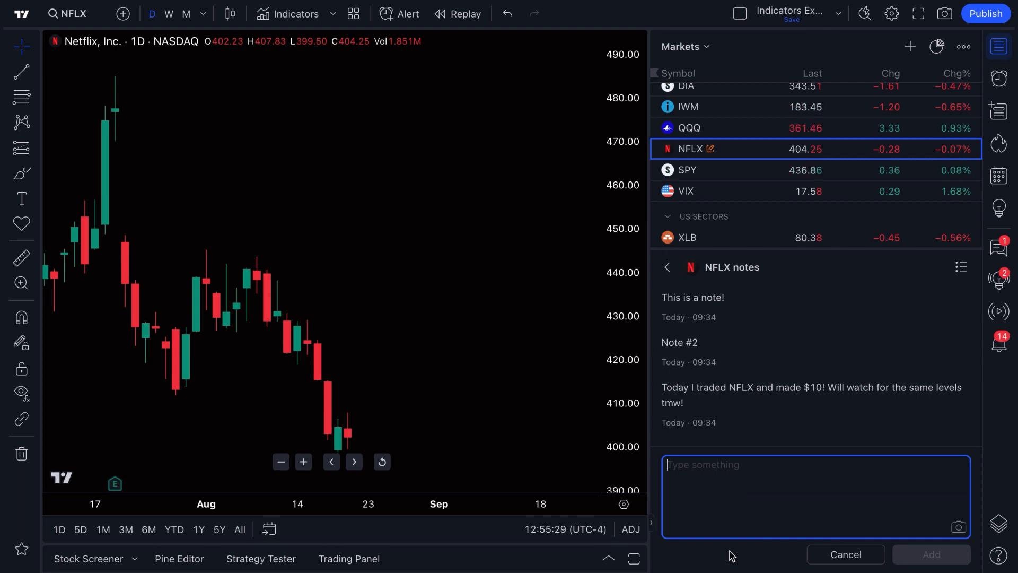
pyautogui.write('This is an example!')
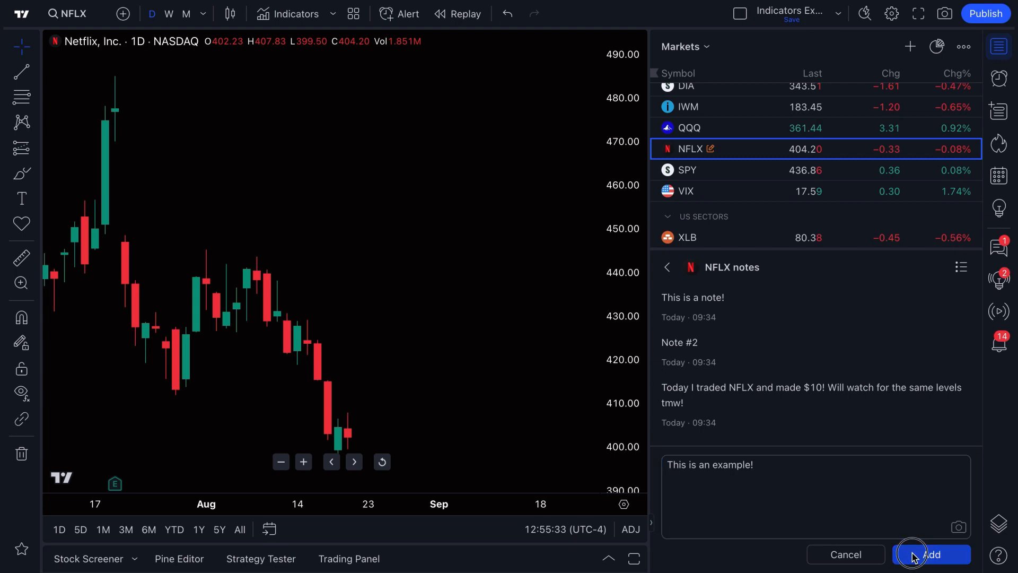
pyautogui.click(931, 554)
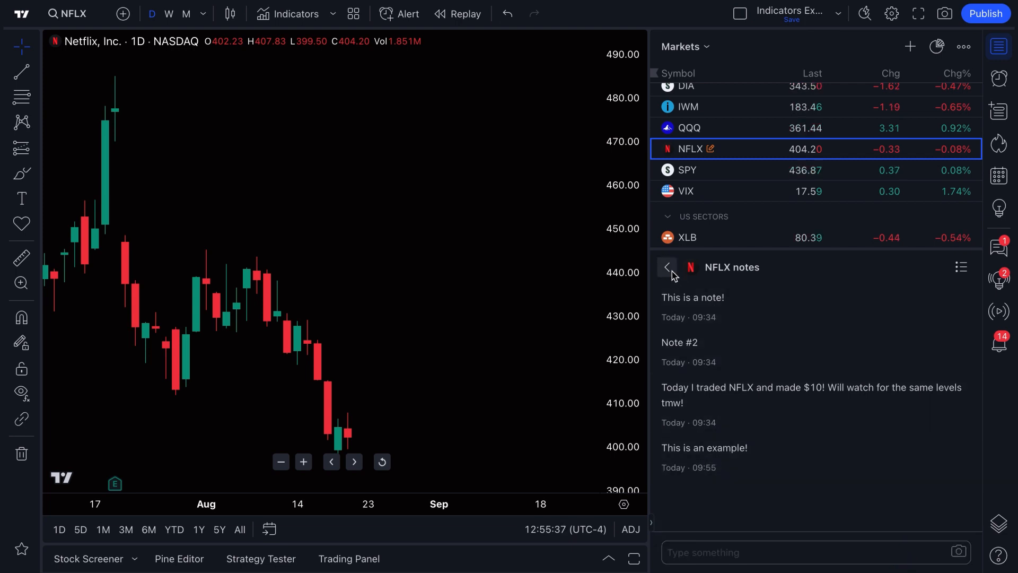
pyautogui.click(666, 267)
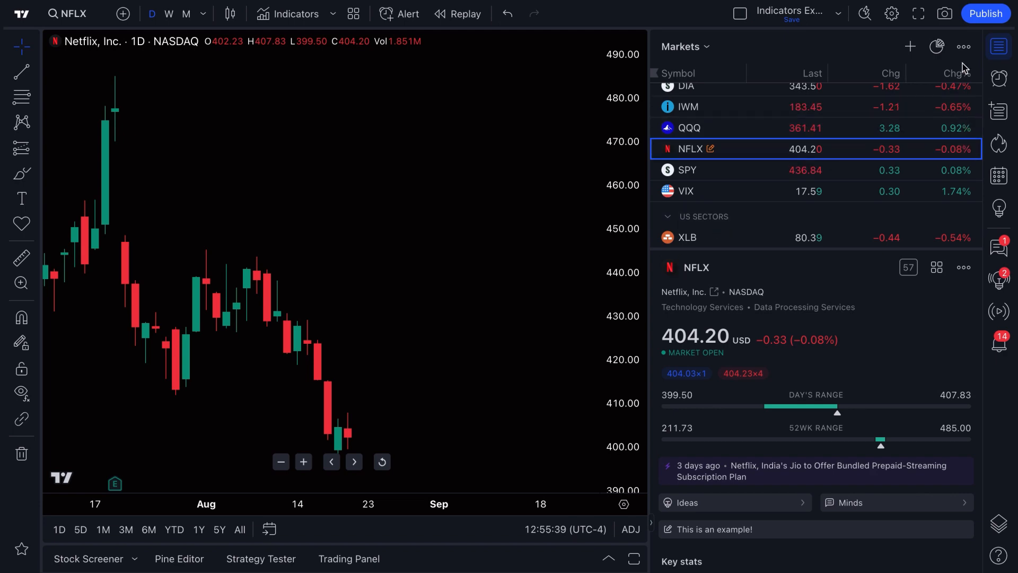
pyautogui.moveTo(936, 46)
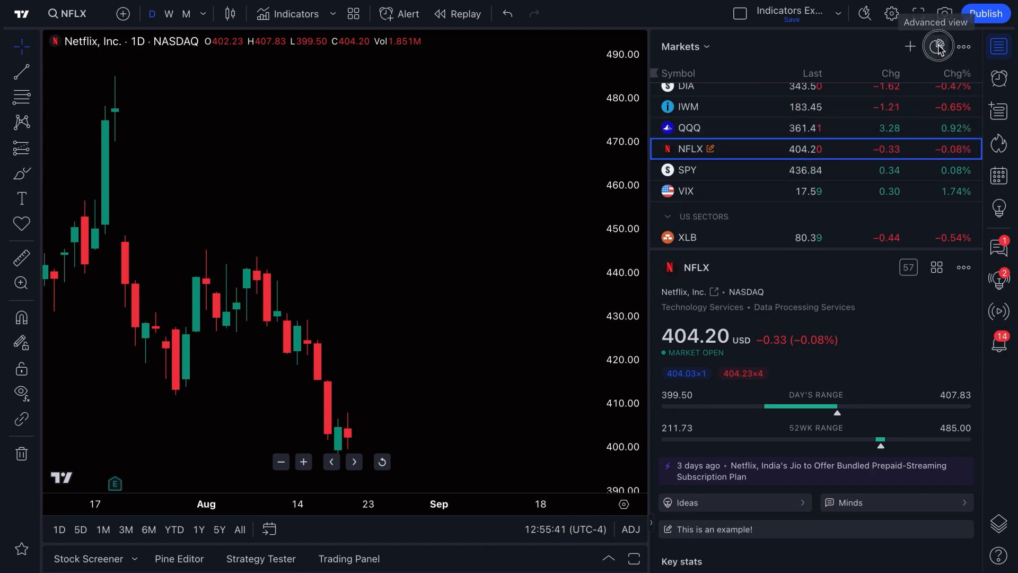
# - In the Markets watchlist's advanced view, copy its share link to the clipboard
pyautogui.click(937, 45)
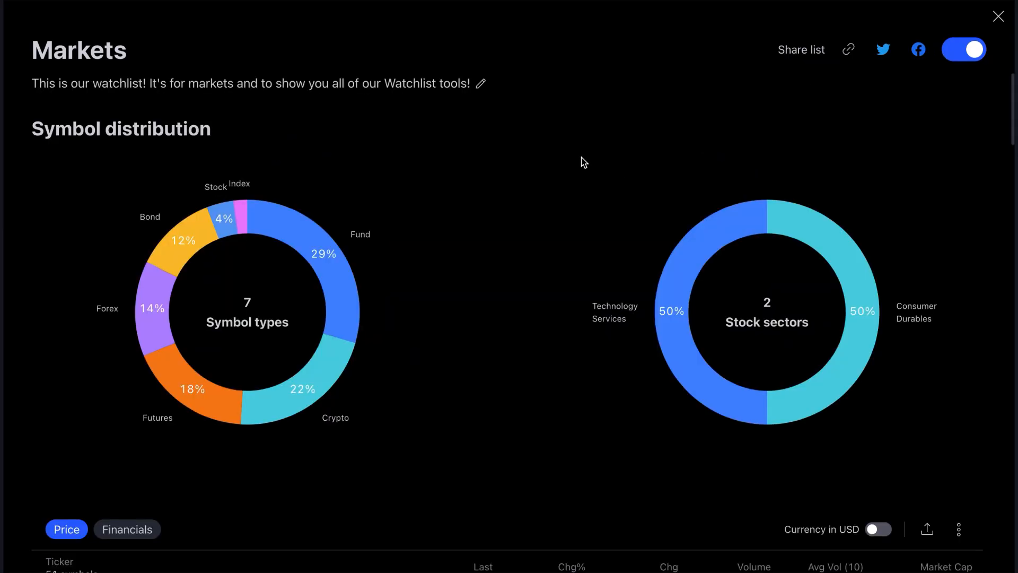
pyautogui.moveTo(560, 202)
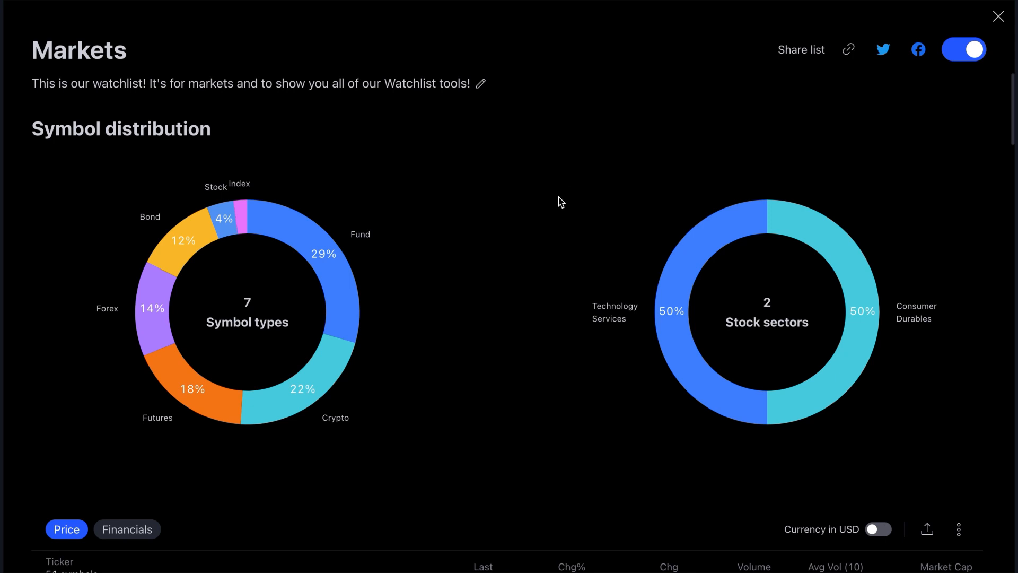
pyautogui.moveTo(822, 109)
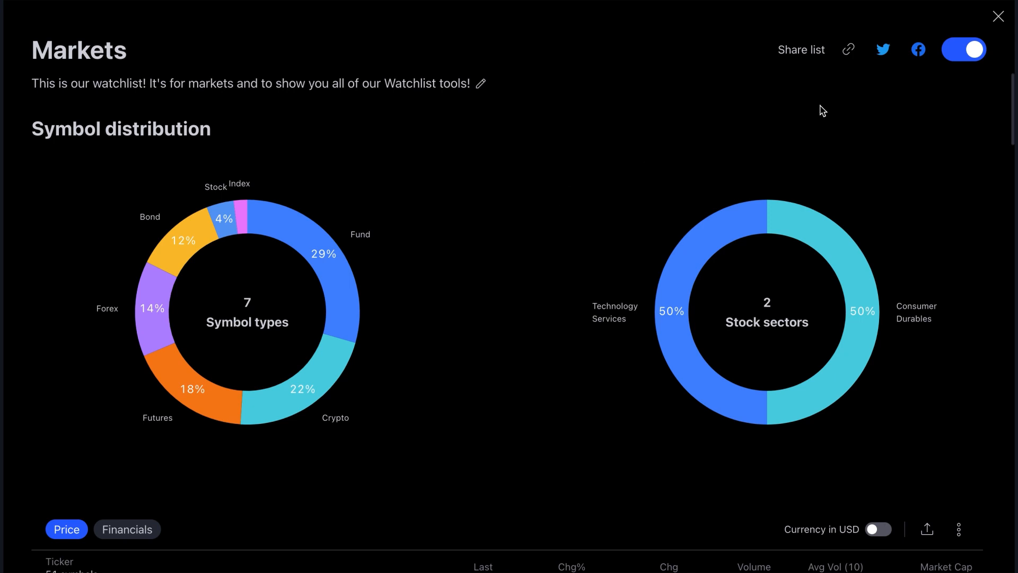
pyautogui.click(848, 50)
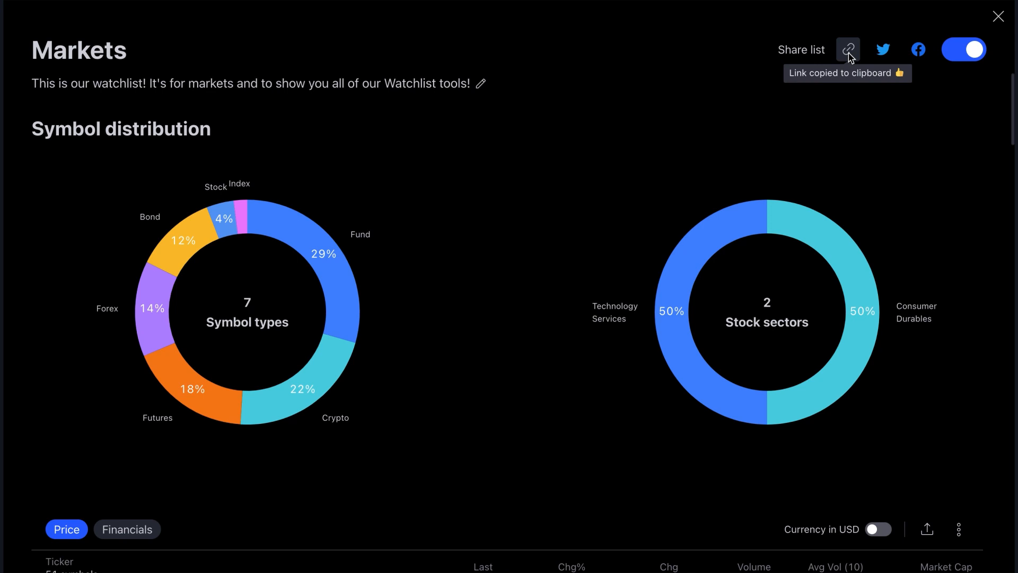
pyautogui.click(848, 49)
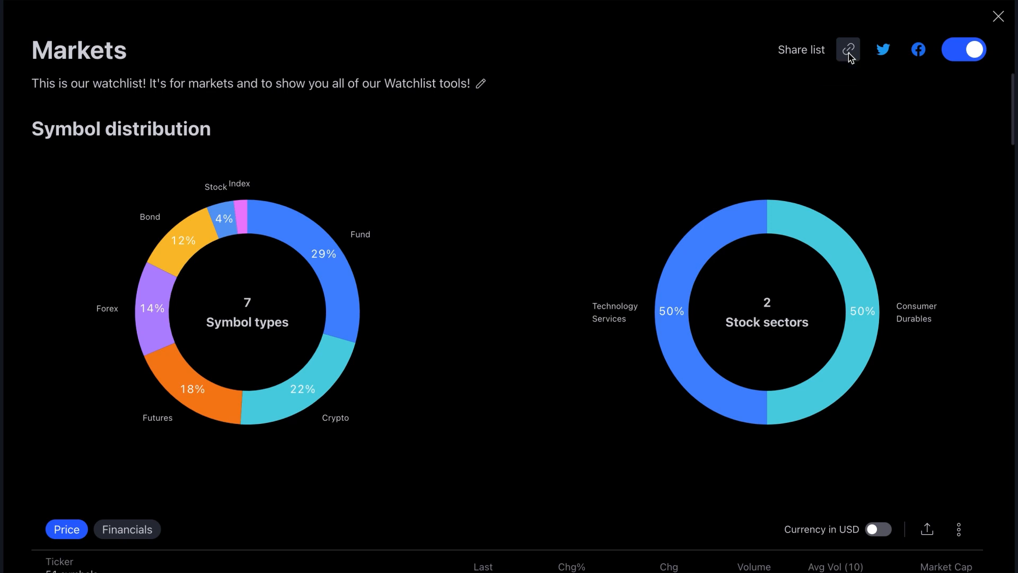
pyautogui.moveTo(584, 162)
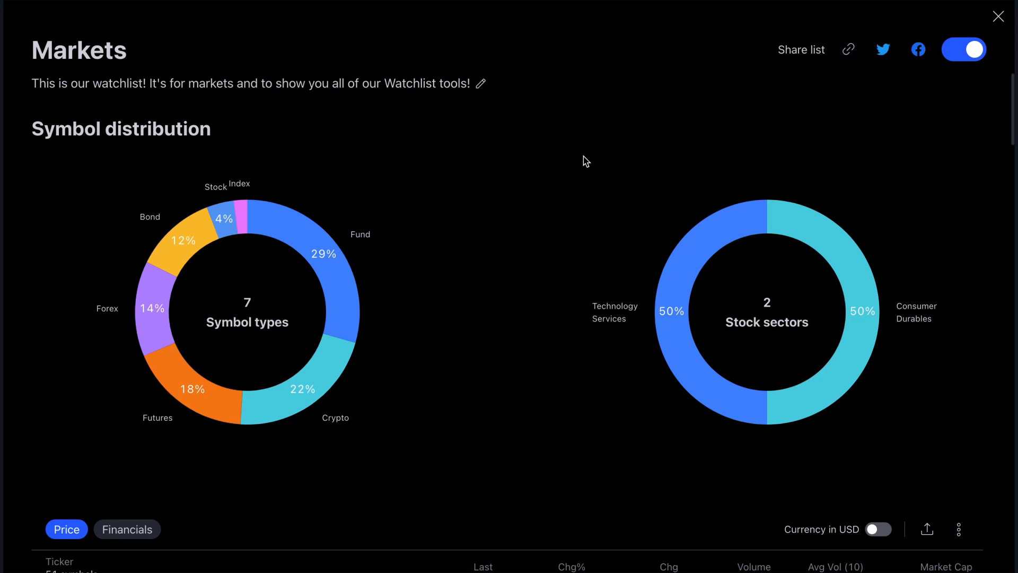
# - Browse down the advanced view's symbol distribution charts, then close it back to the NFLX chart
pyautogui.scroll(-3)
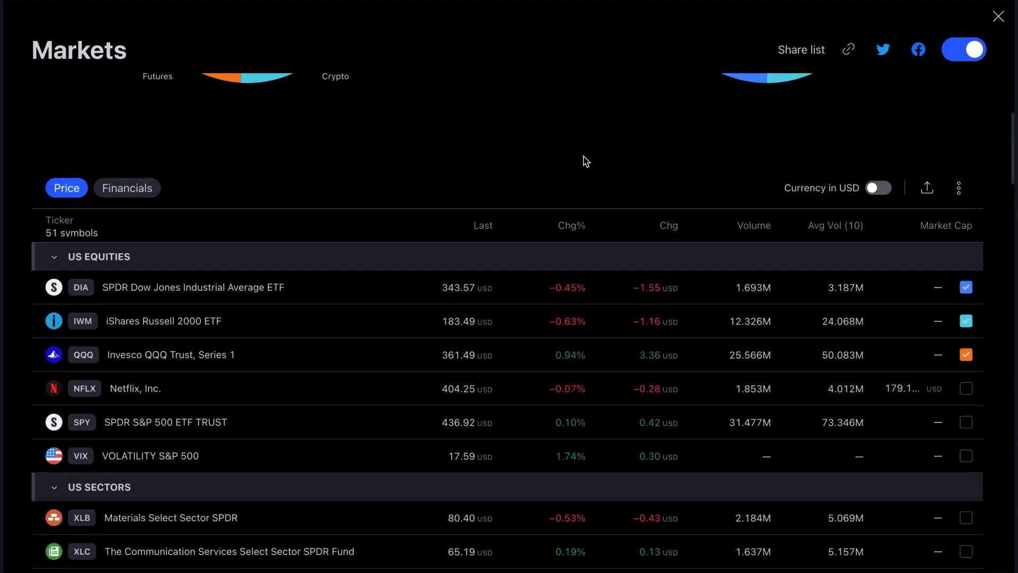
pyautogui.scroll(-3)
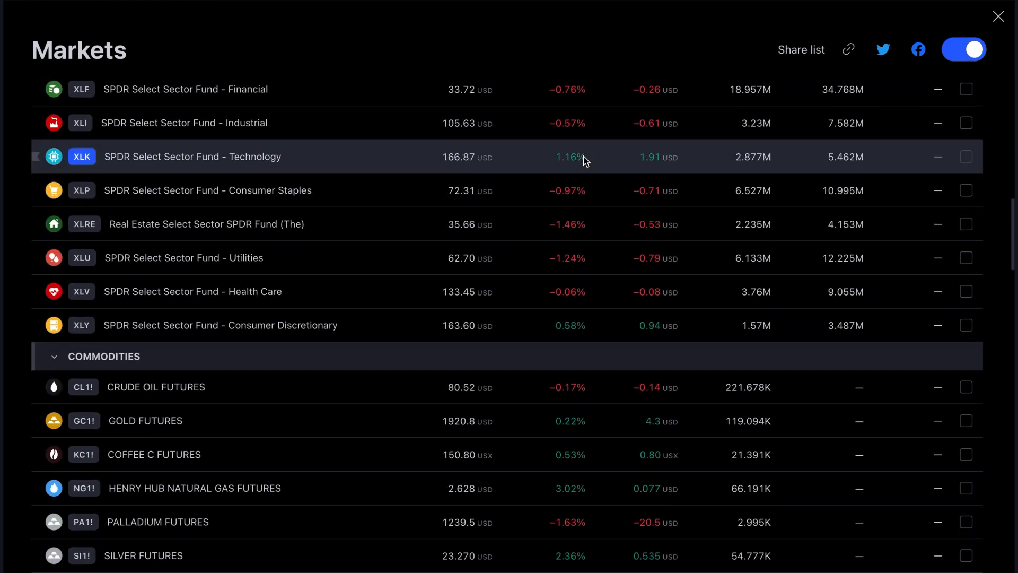
pyautogui.scroll(-3)
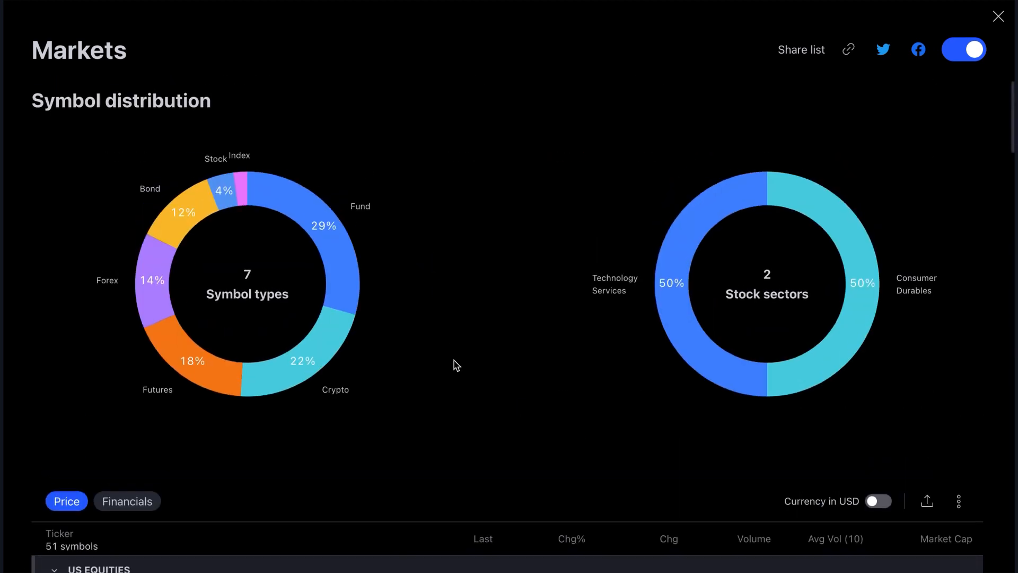
pyautogui.scroll(-3)
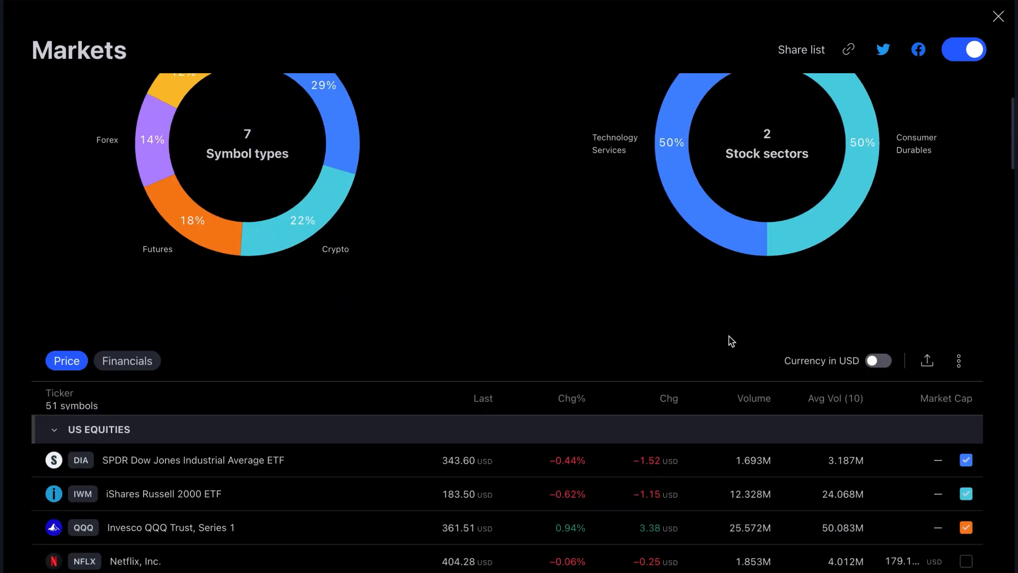
pyautogui.scroll(-3)
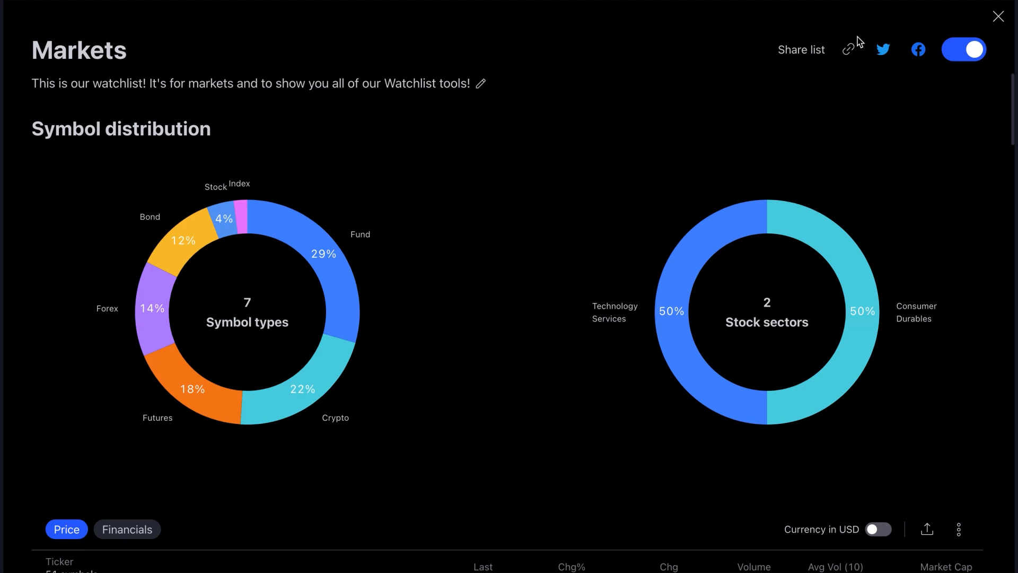
pyautogui.moveTo(987, 24)
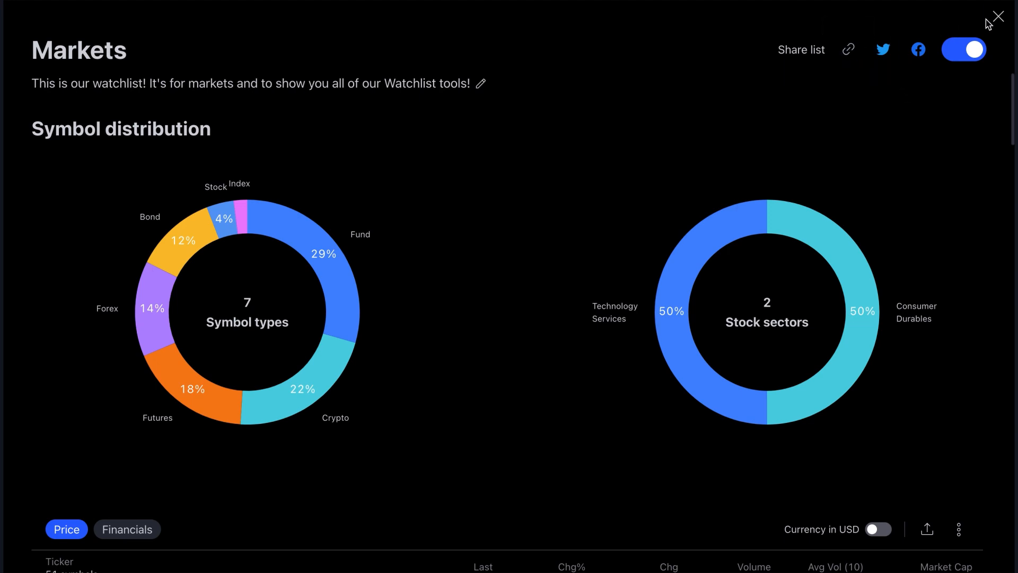
pyautogui.click(998, 16)
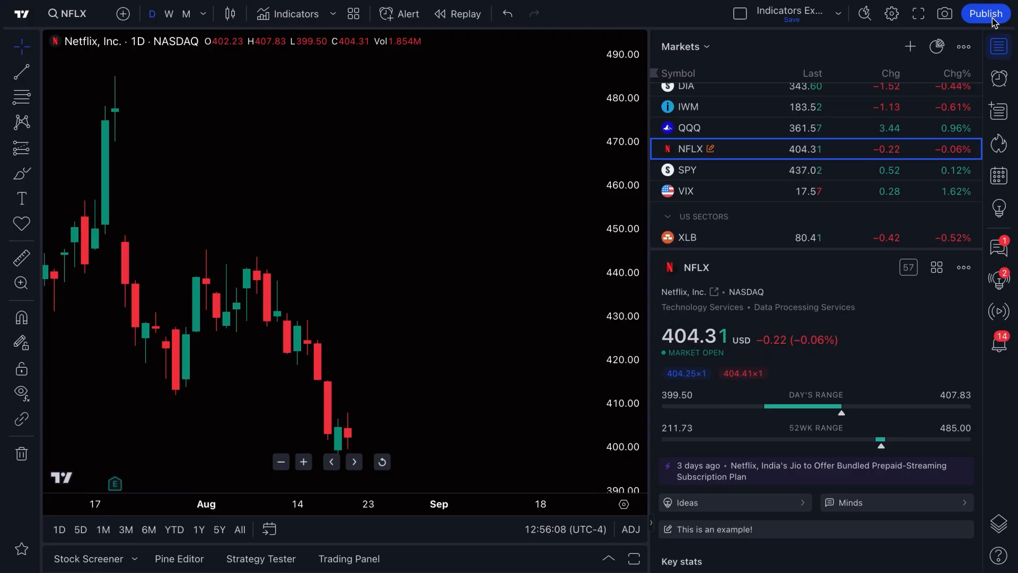